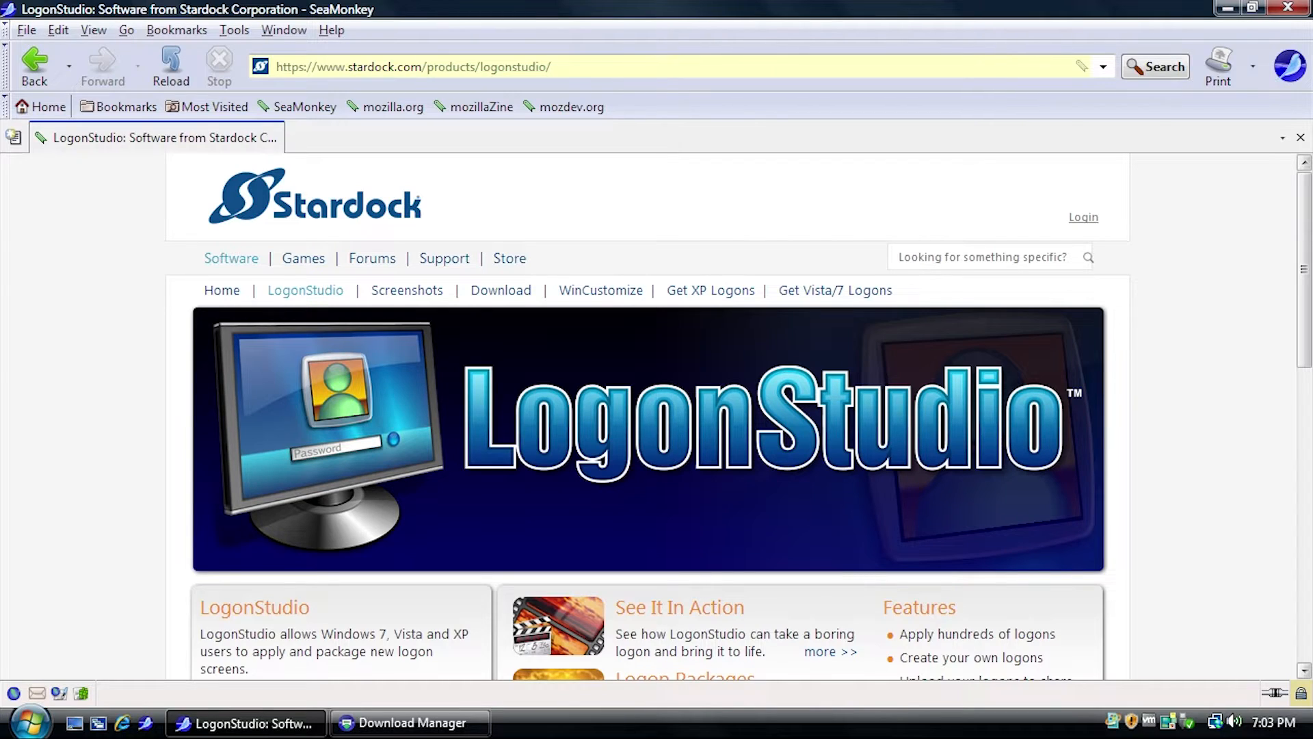
pyautogui.moveTo(1208, 410)
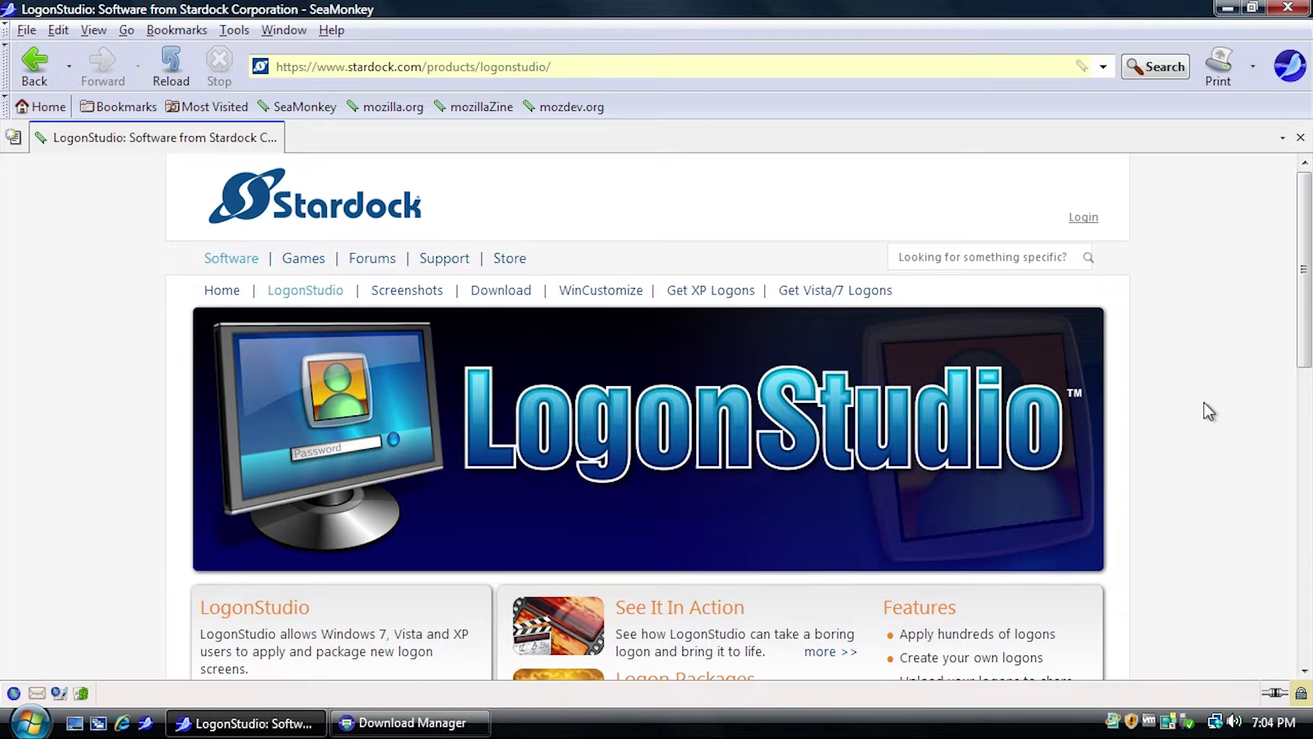
pyautogui.moveTo(657, 371)
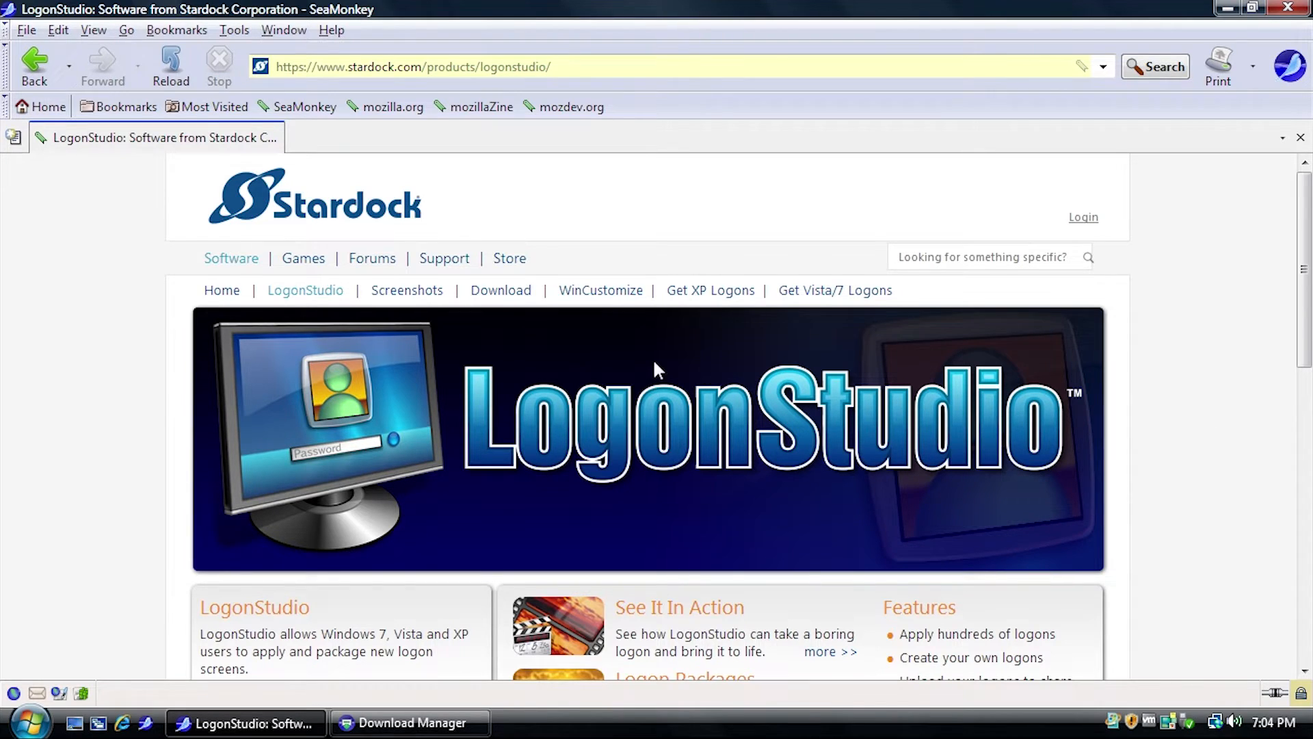
# Step: Download LogonStudio_public.exe in SeaMonkey and launch it, allowing the UAC prompt
pyautogui.click(429, 512)
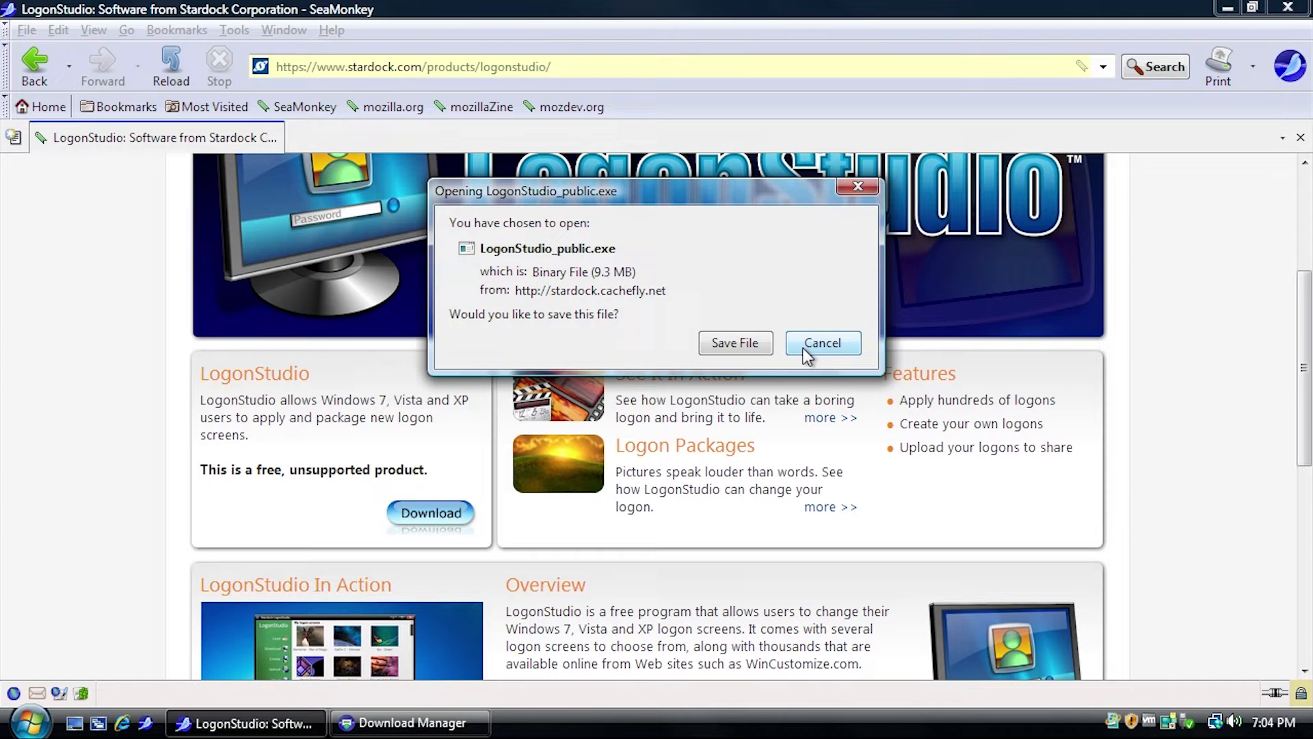
pyautogui.click(821, 343)
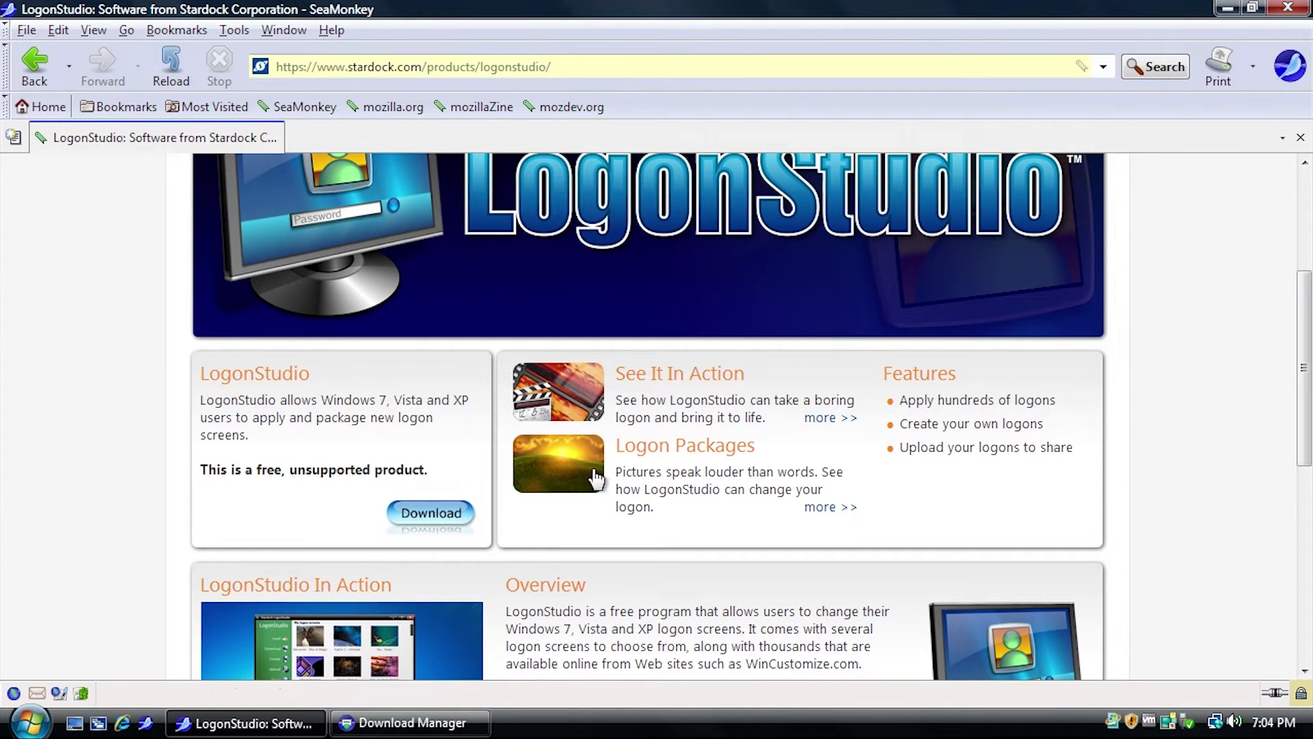
pyautogui.click(410, 723)
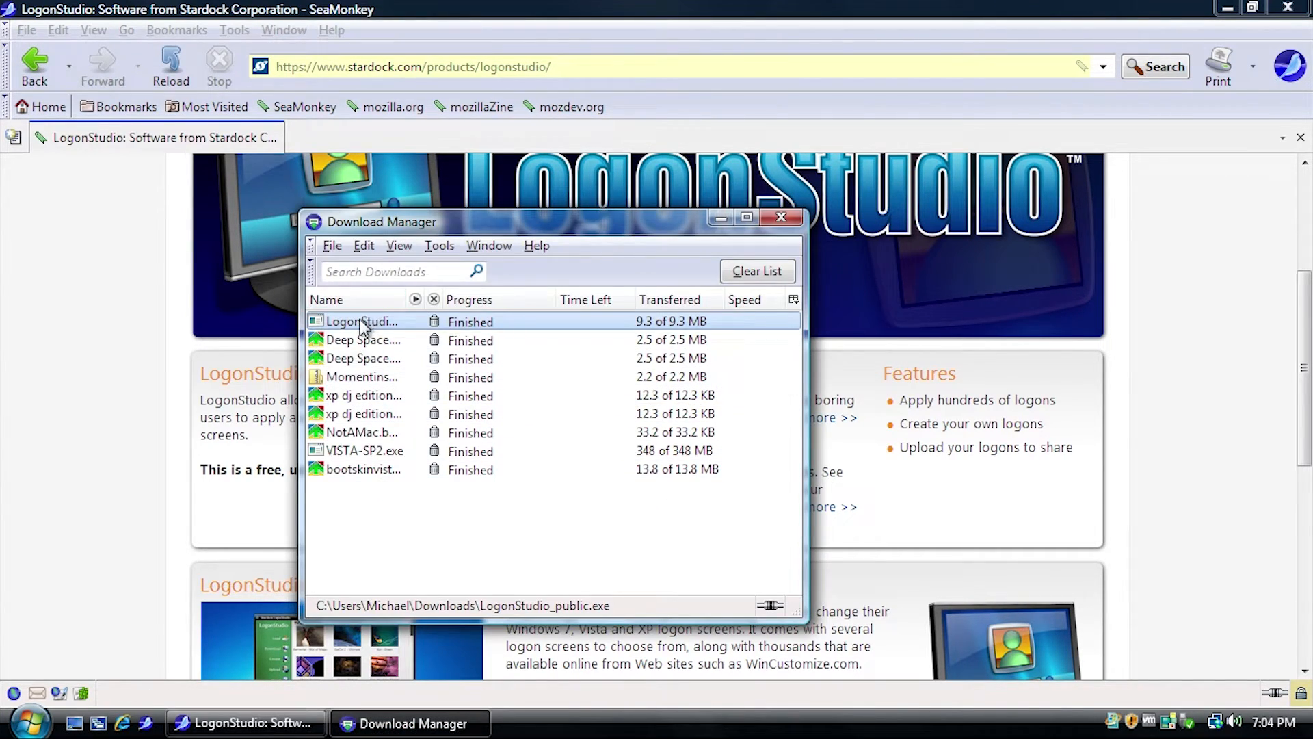
pyautogui.doubleClick(362, 320)
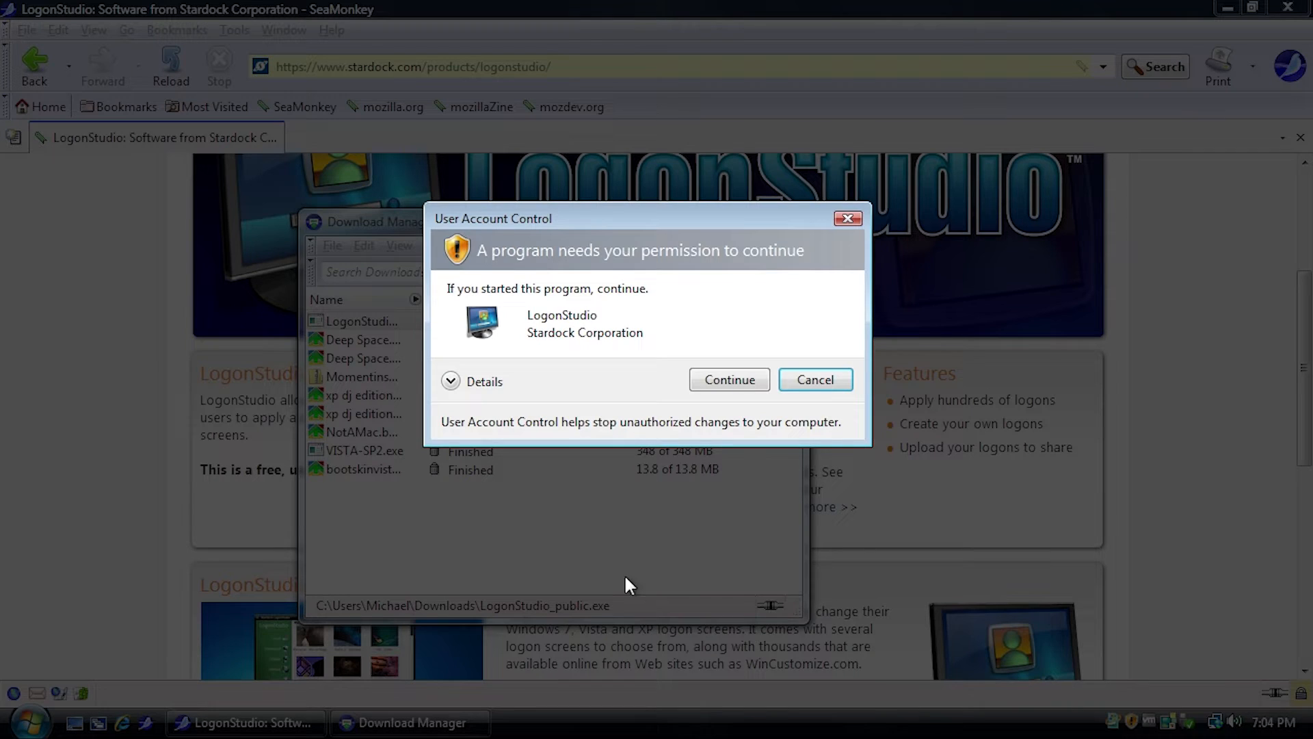
pyautogui.click(728, 380)
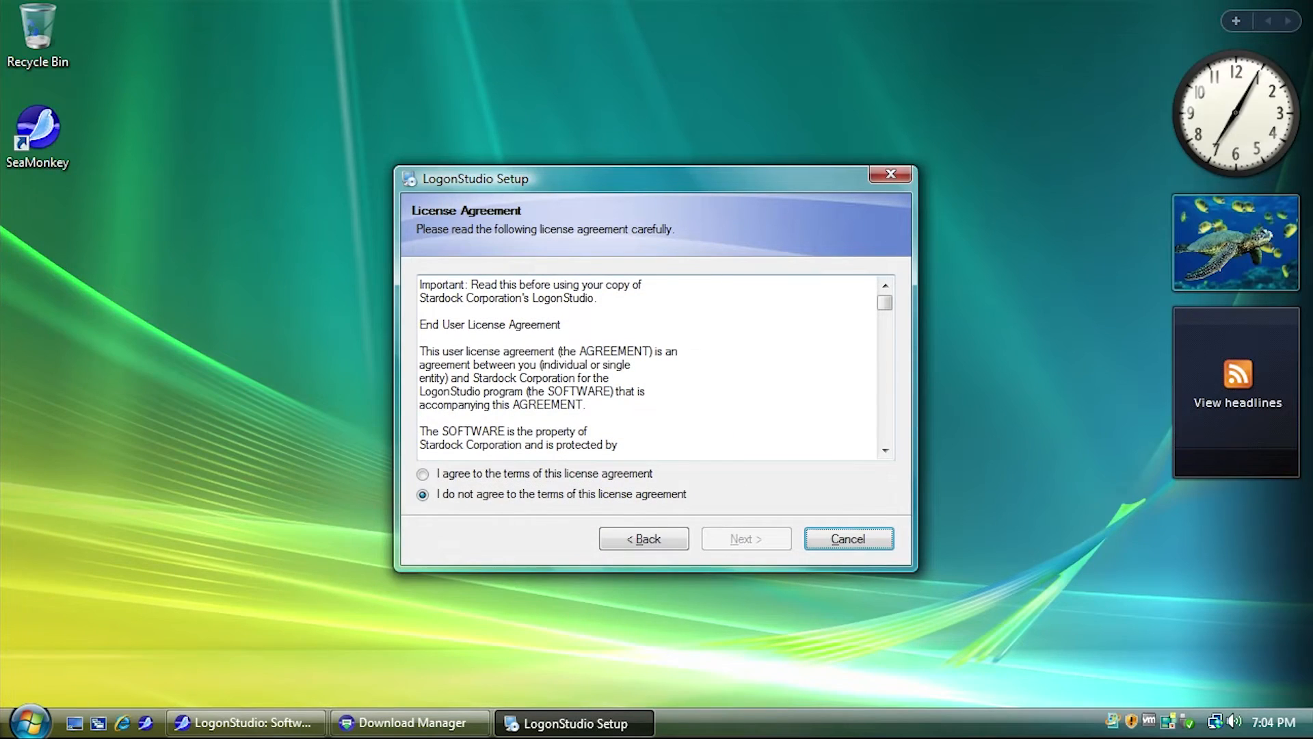
# Step: Install LogonStudio into the default Stardock folder, then launch it past UAC
pyautogui.click(743, 537)
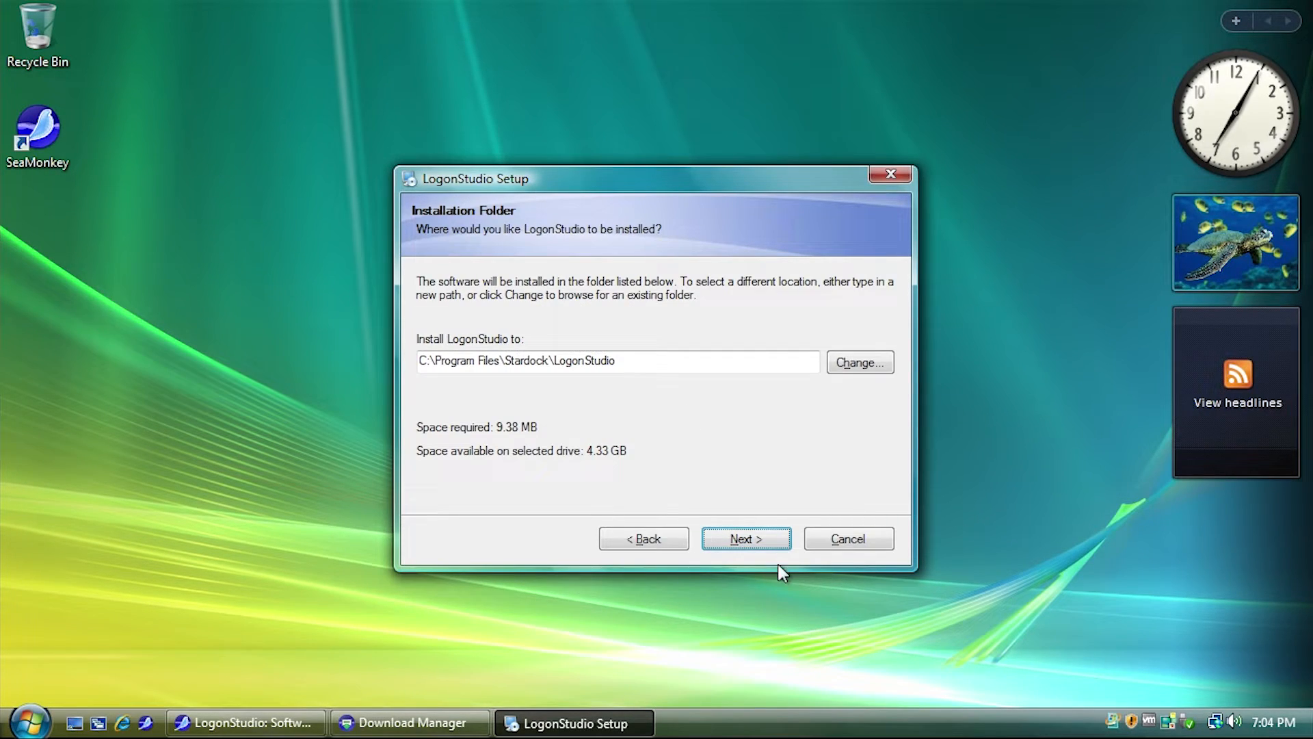
pyautogui.click(745, 538)
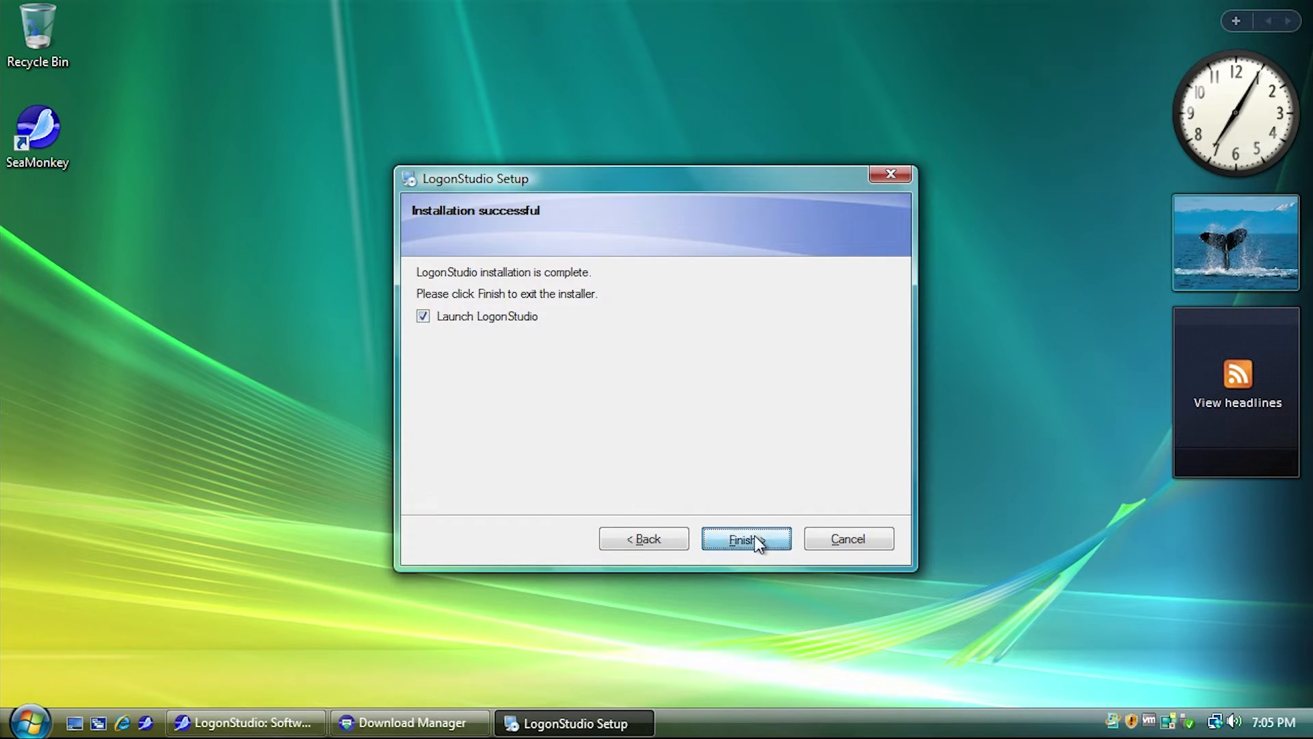
pyautogui.click(744, 538)
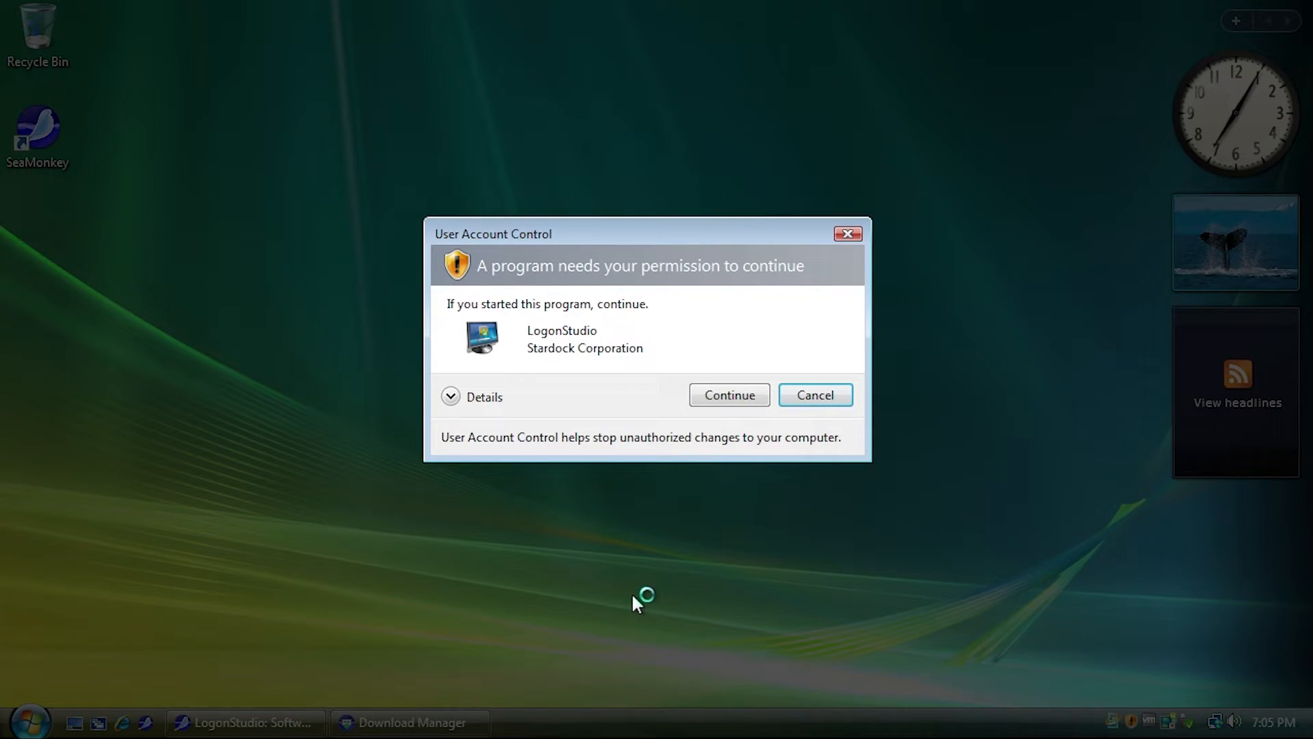
pyautogui.click(727, 395)
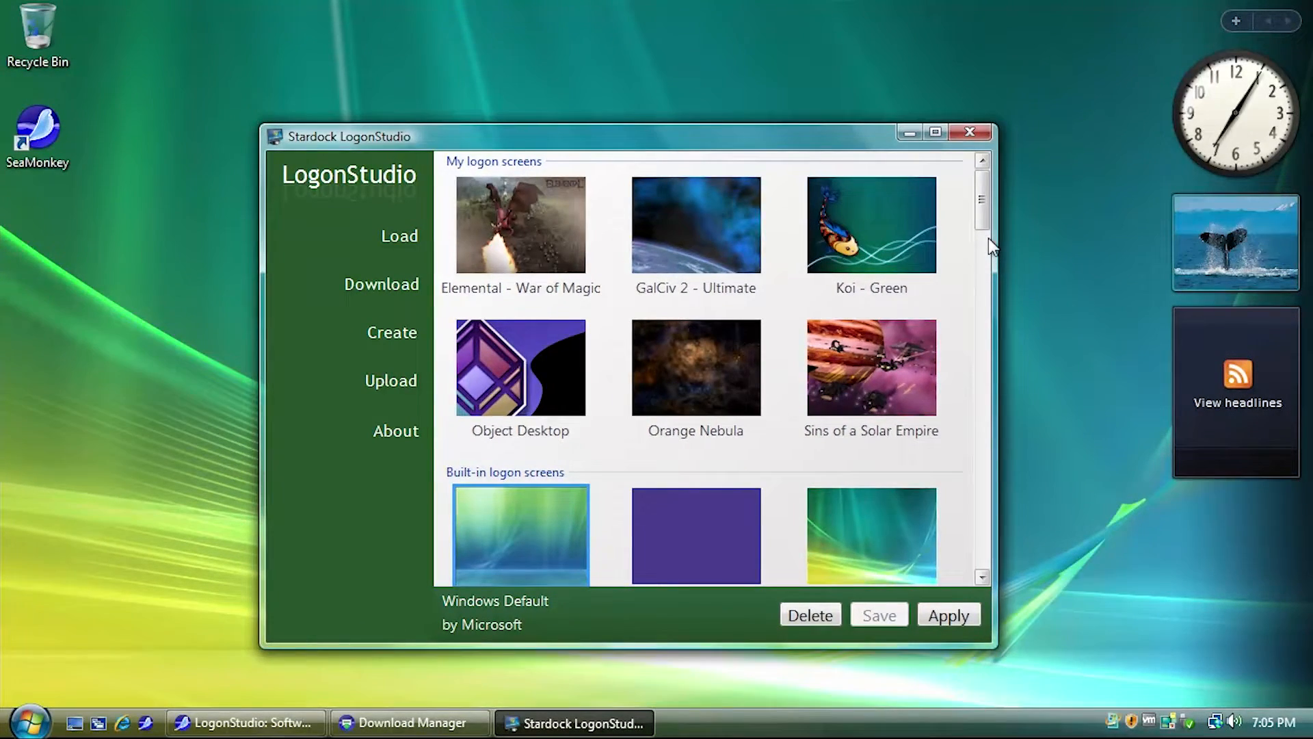
pyautogui.scroll(-3)
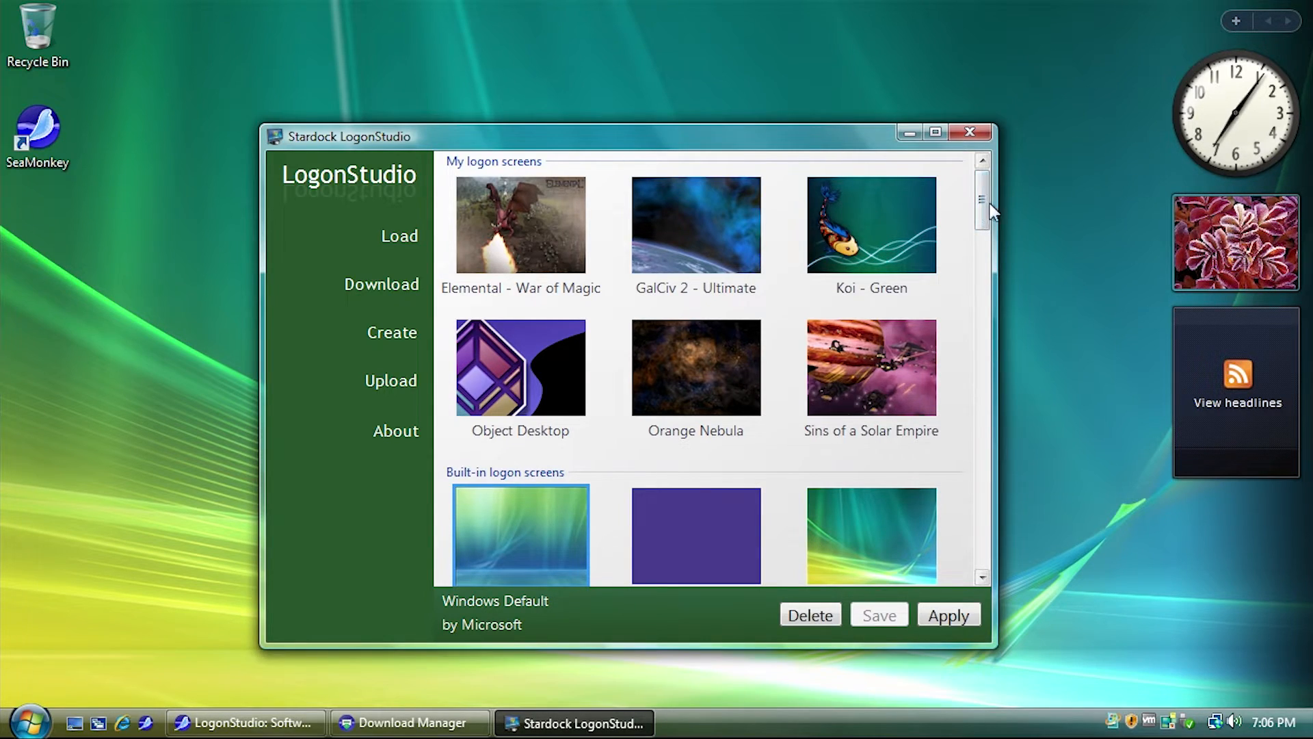
# Step: Glance at WinCustomize online, then pick the built-in Palm Leaf screen by Mark Lewis
pyautogui.scroll(-3)
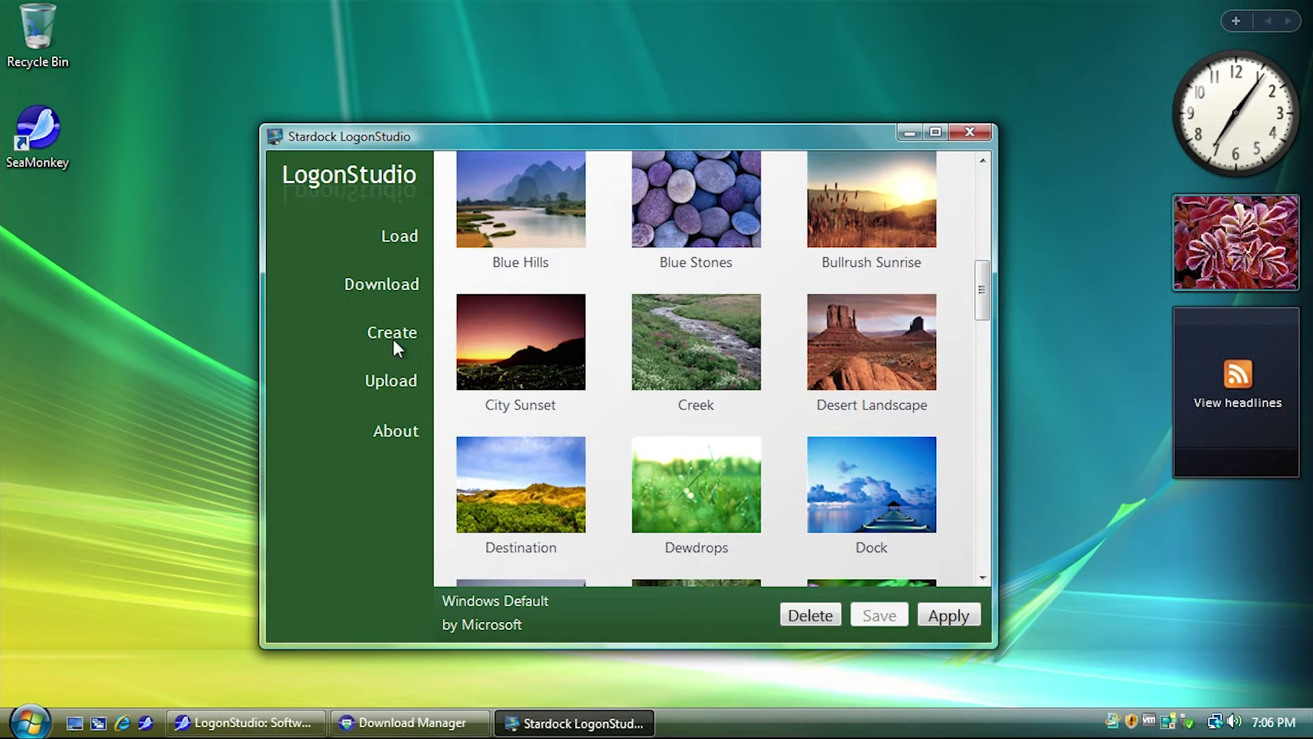
pyautogui.click(381, 284)
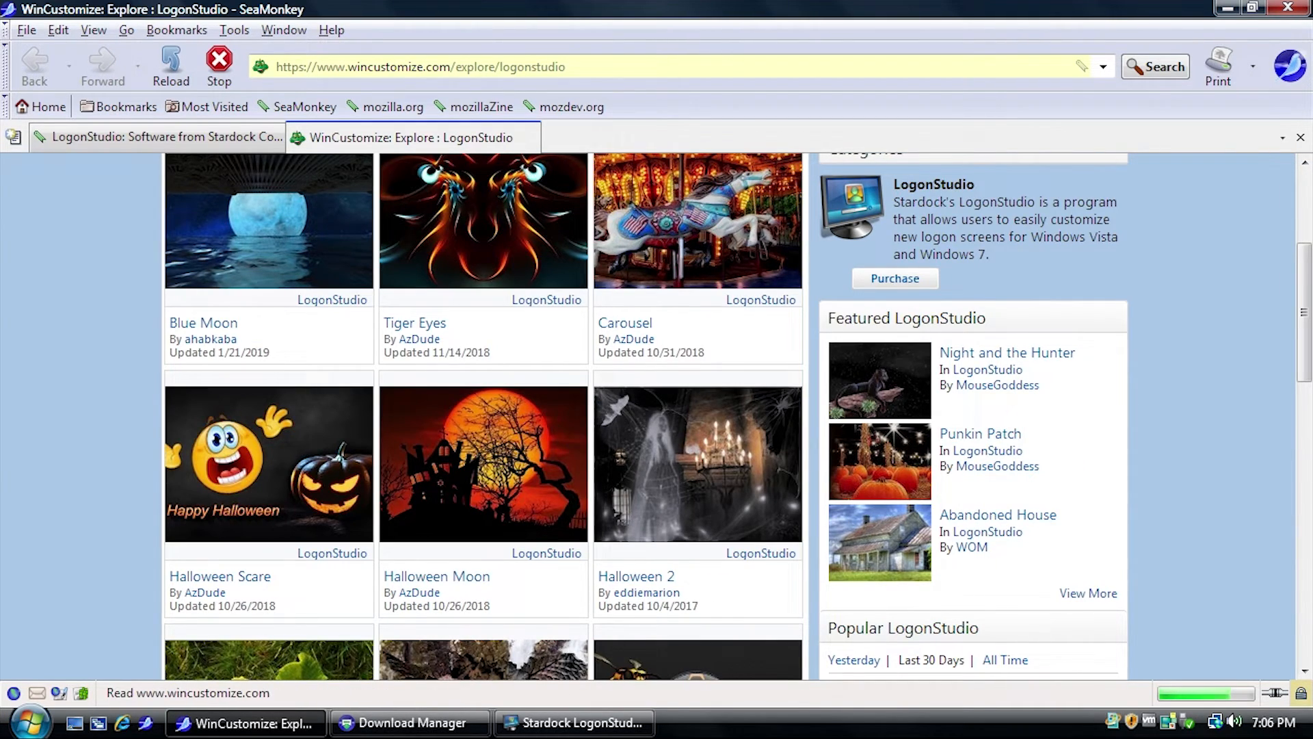
pyautogui.click(574, 723)
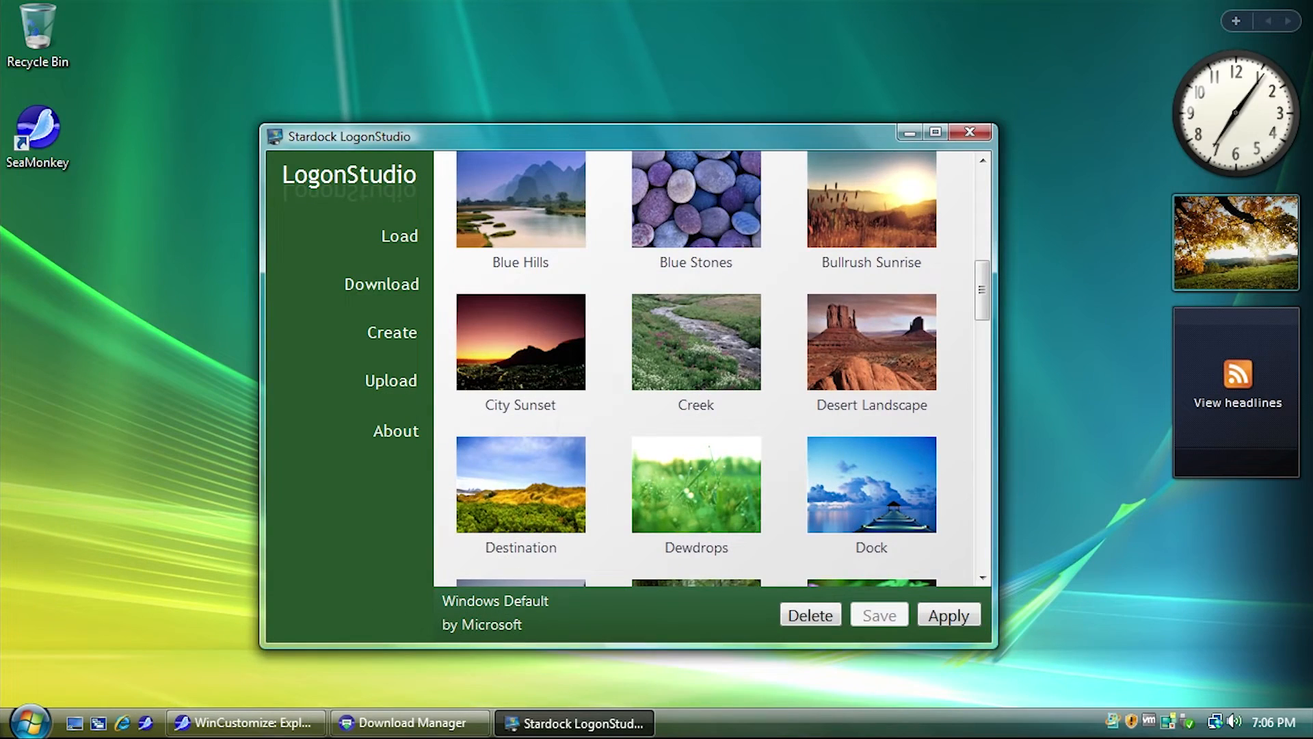
pyautogui.scroll(3)
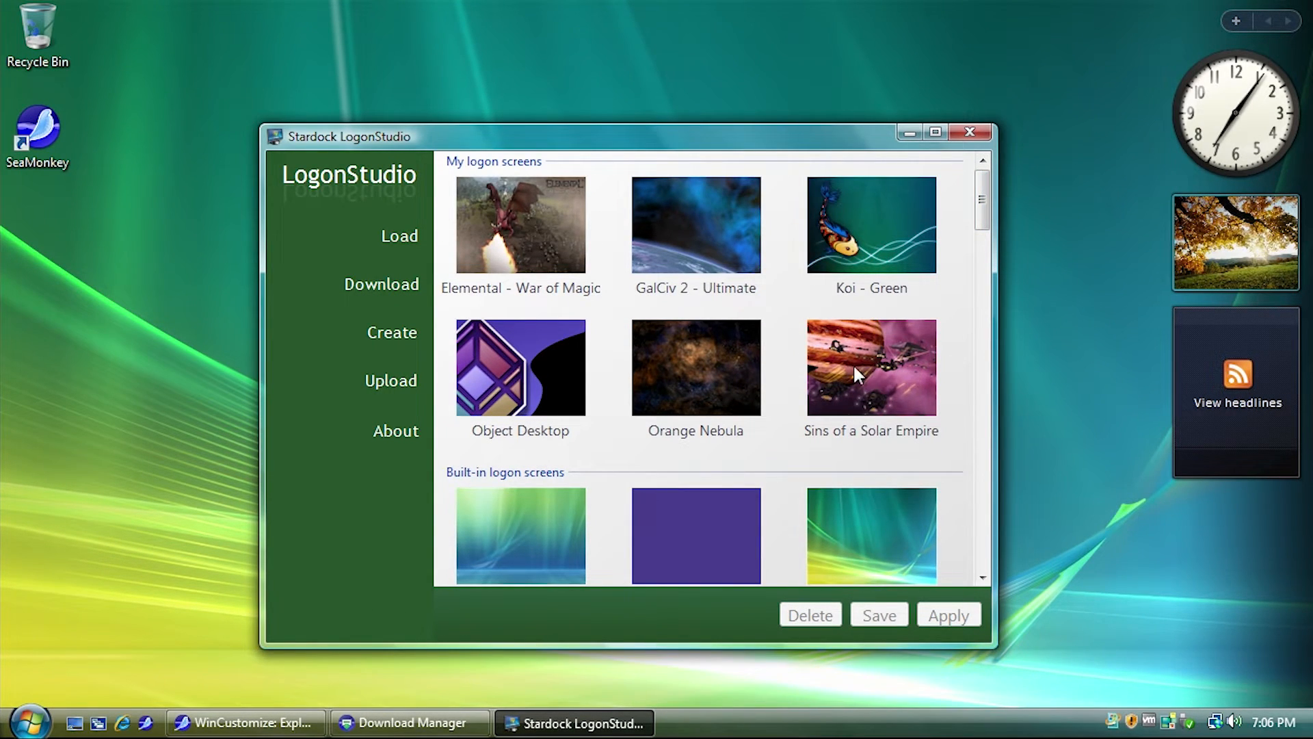
pyautogui.moveTo(959, 357)
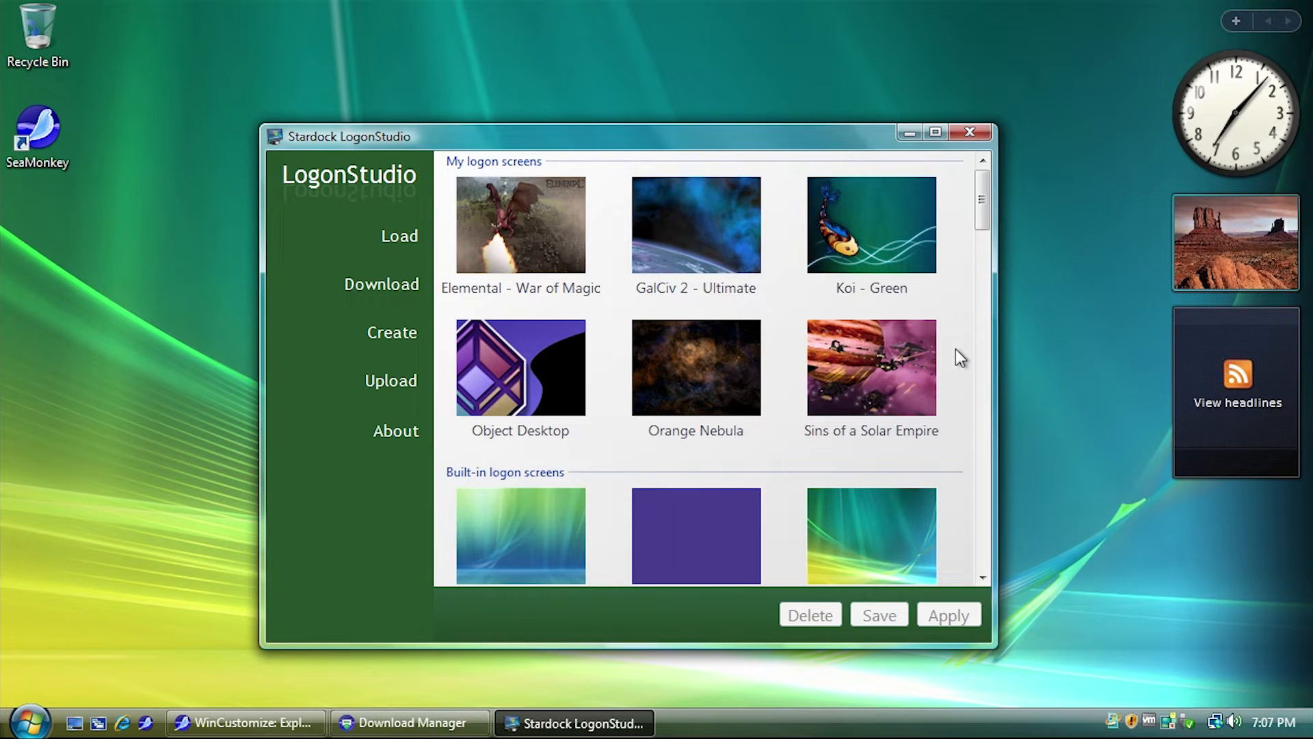
pyautogui.scroll(-3)
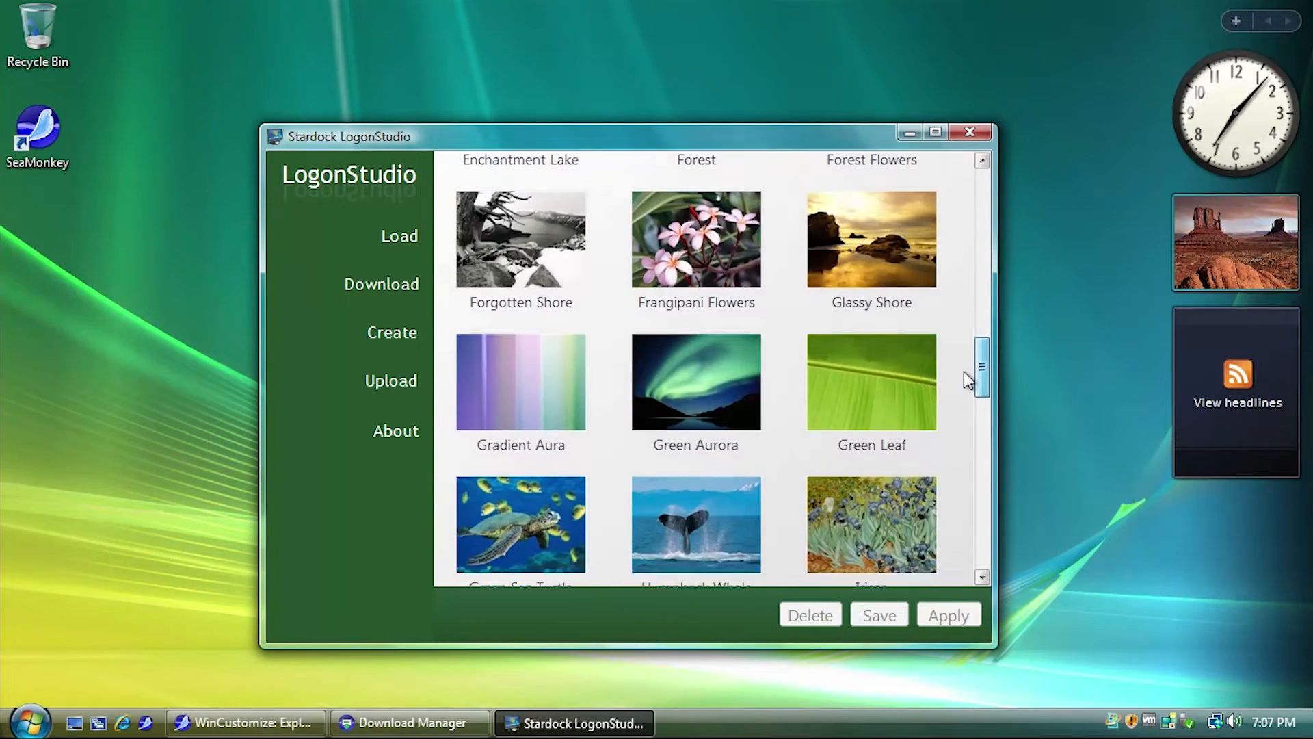
pyautogui.scroll(-3)
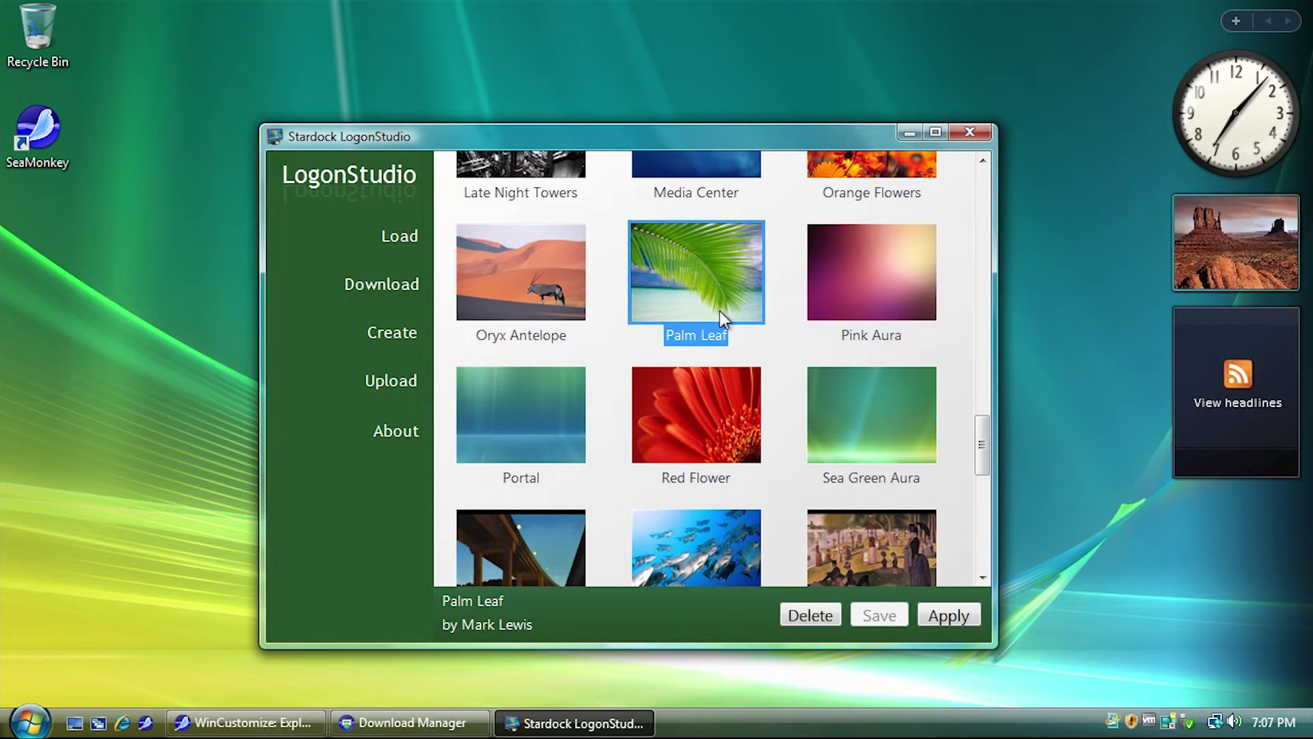
pyautogui.click(948, 614)
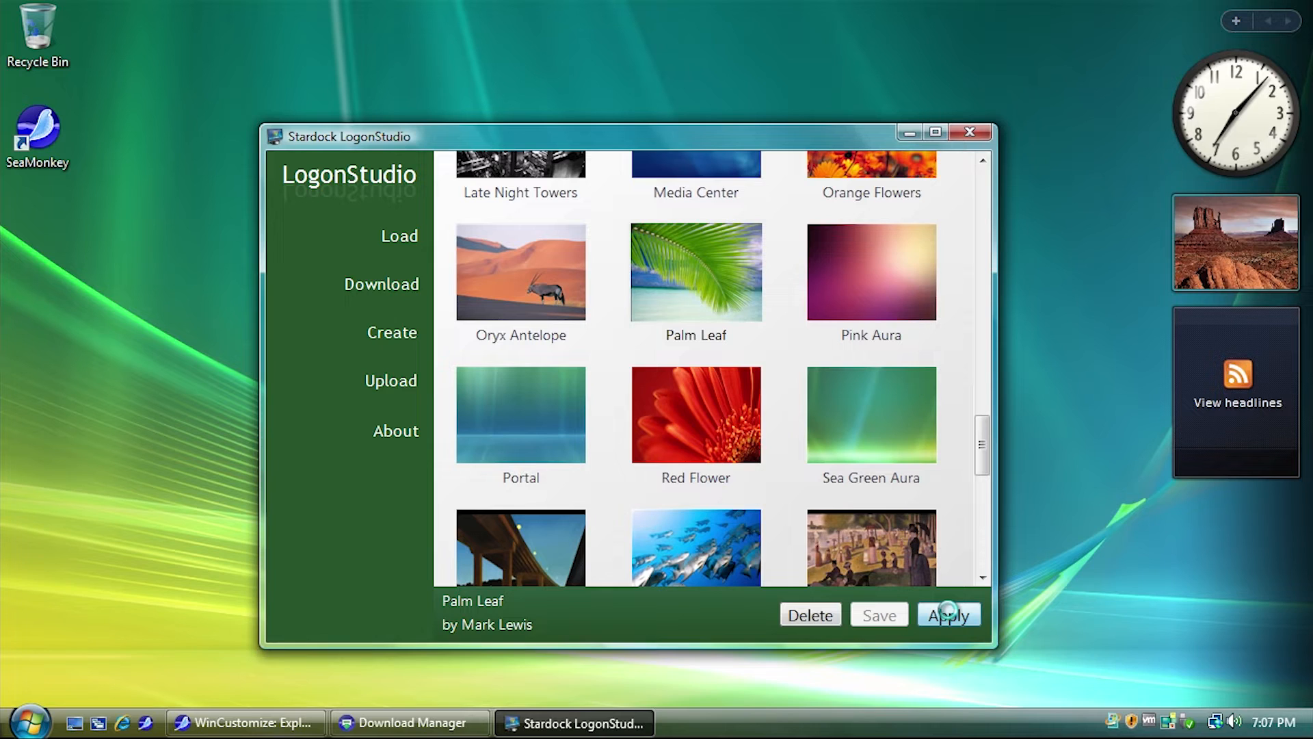
pyautogui.click(948, 614)
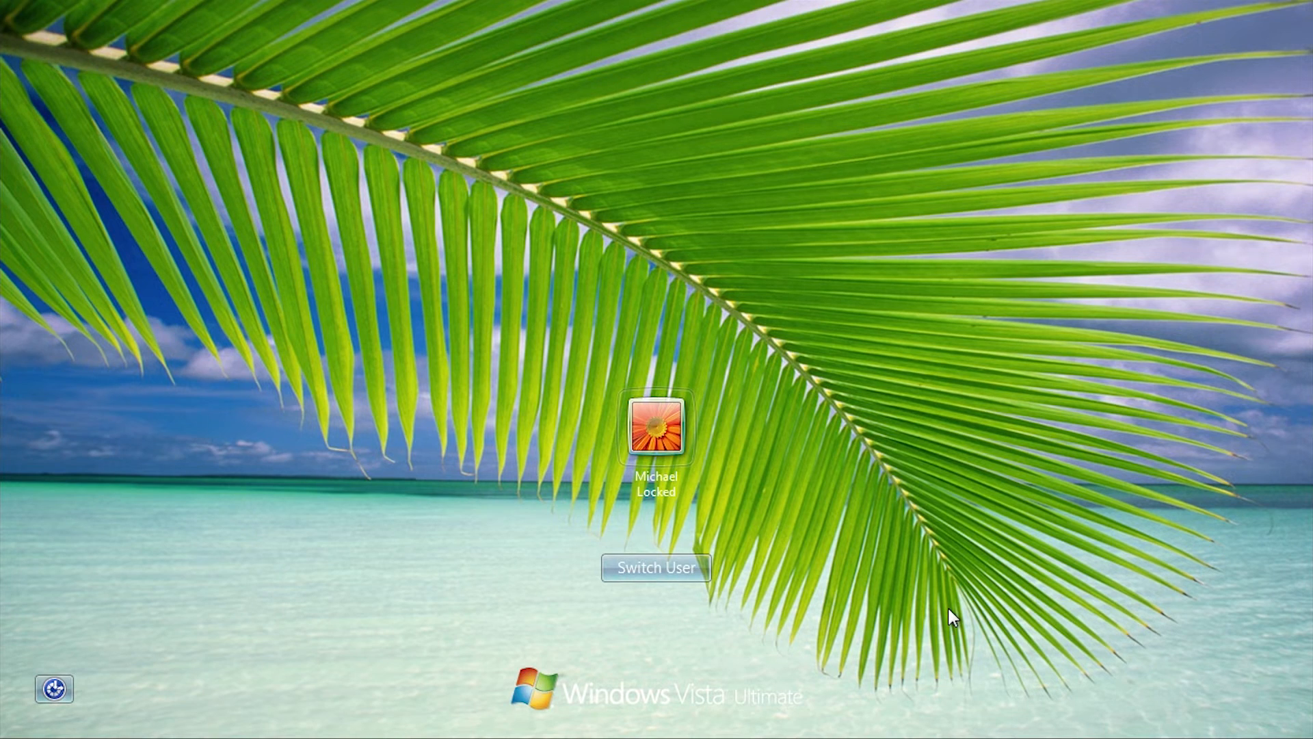
pyautogui.moveTo(942, 483)
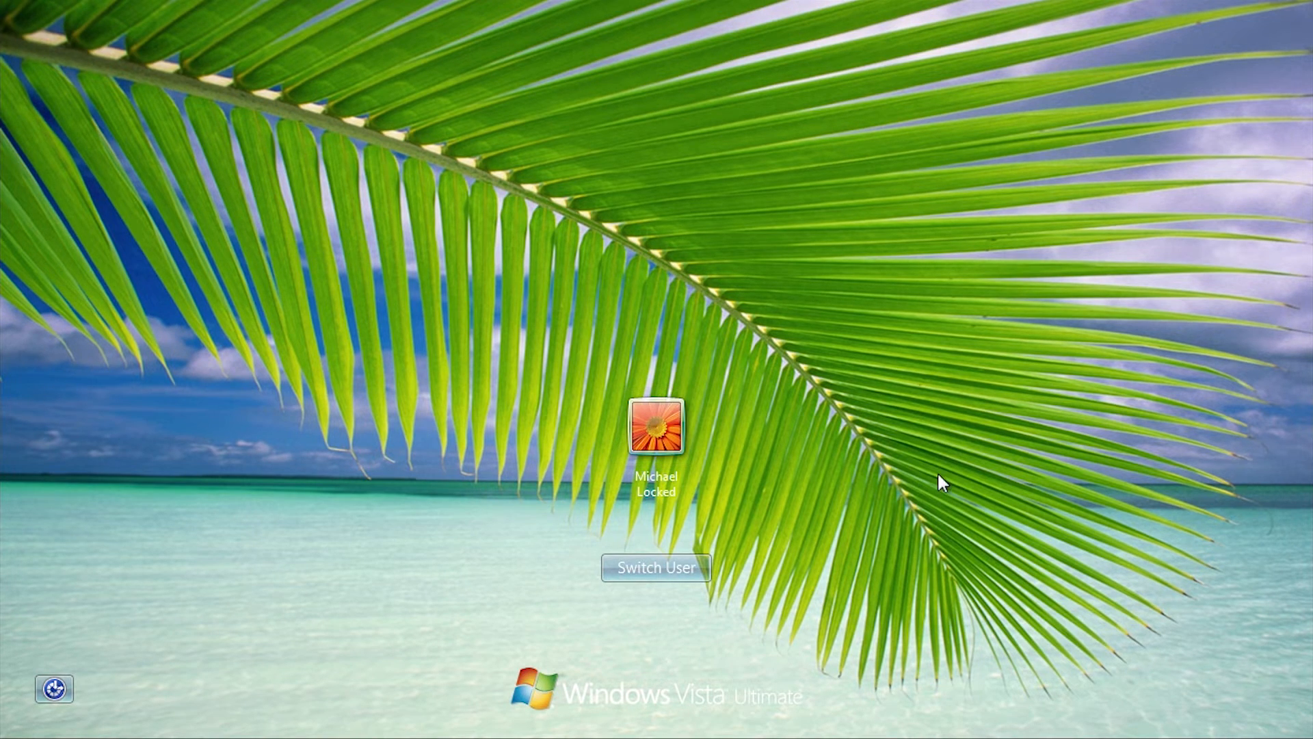
pyautogui.moveTo(810, 723)
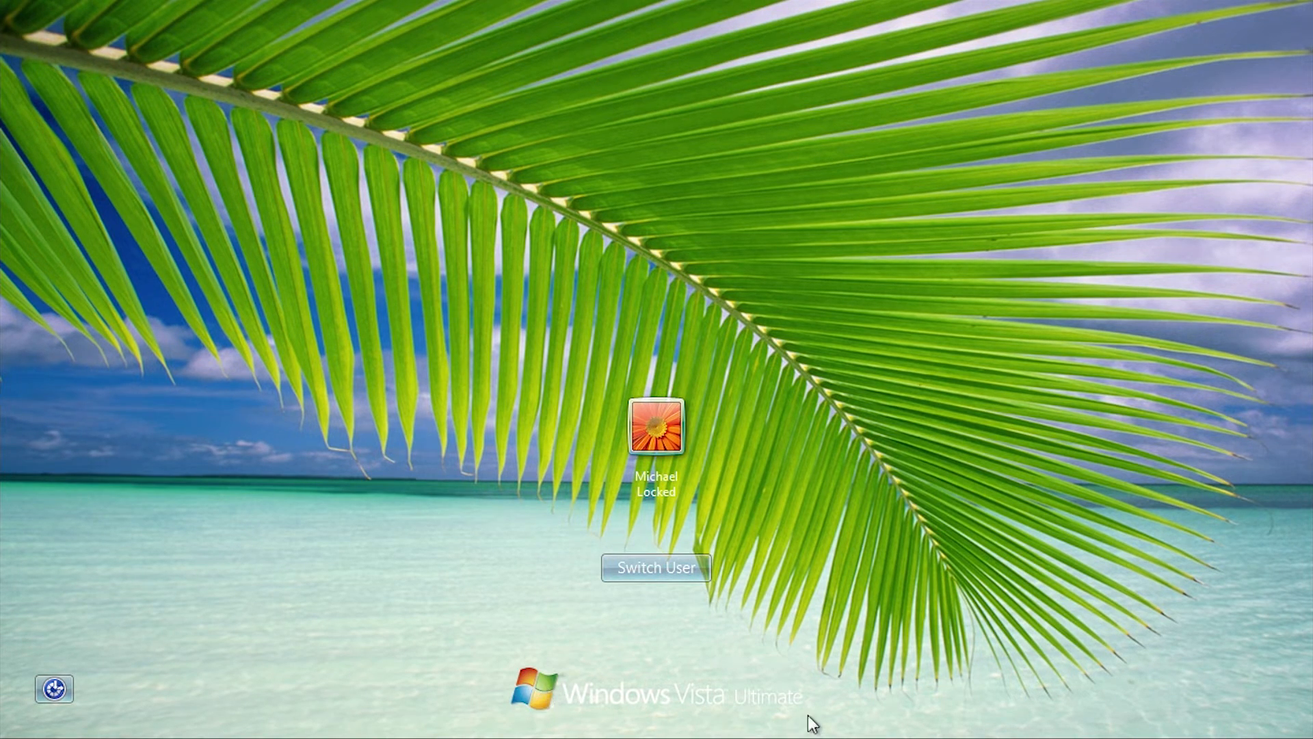
pyautogui.moveTo(171, 651)
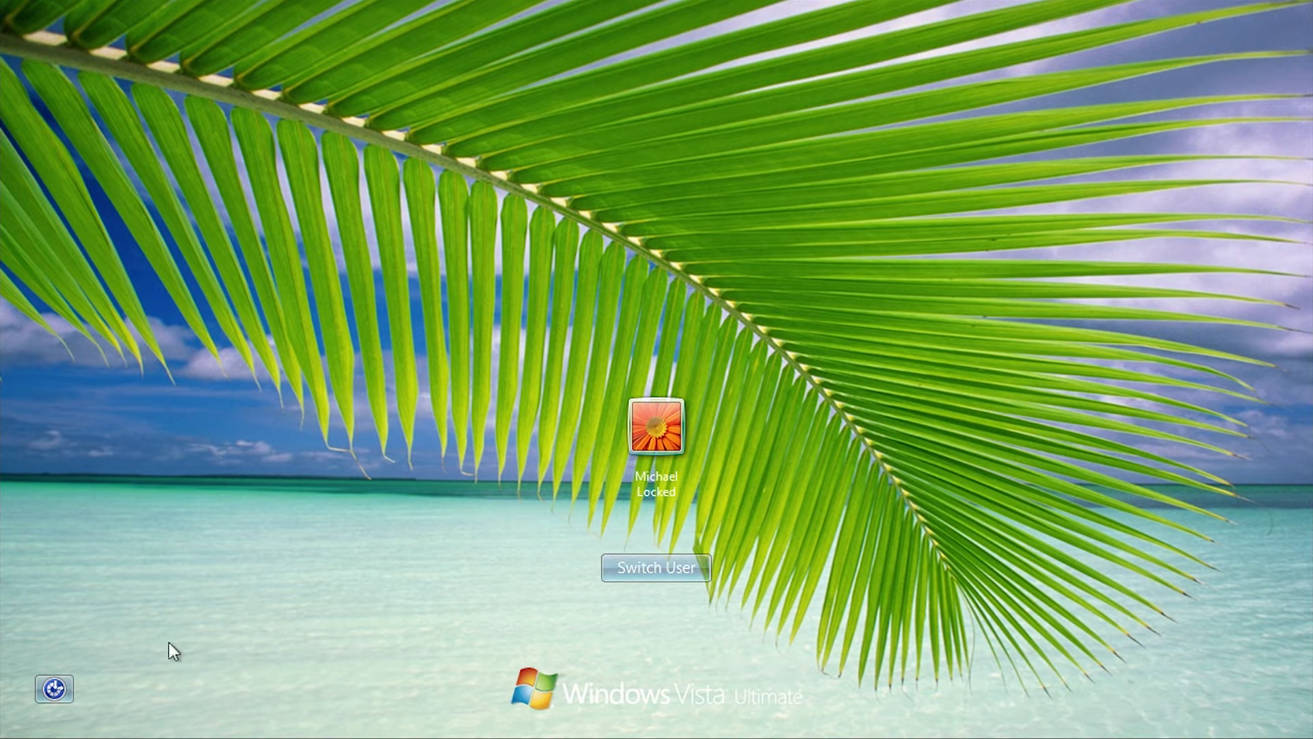
pyautogui.moveTo(608, 411)
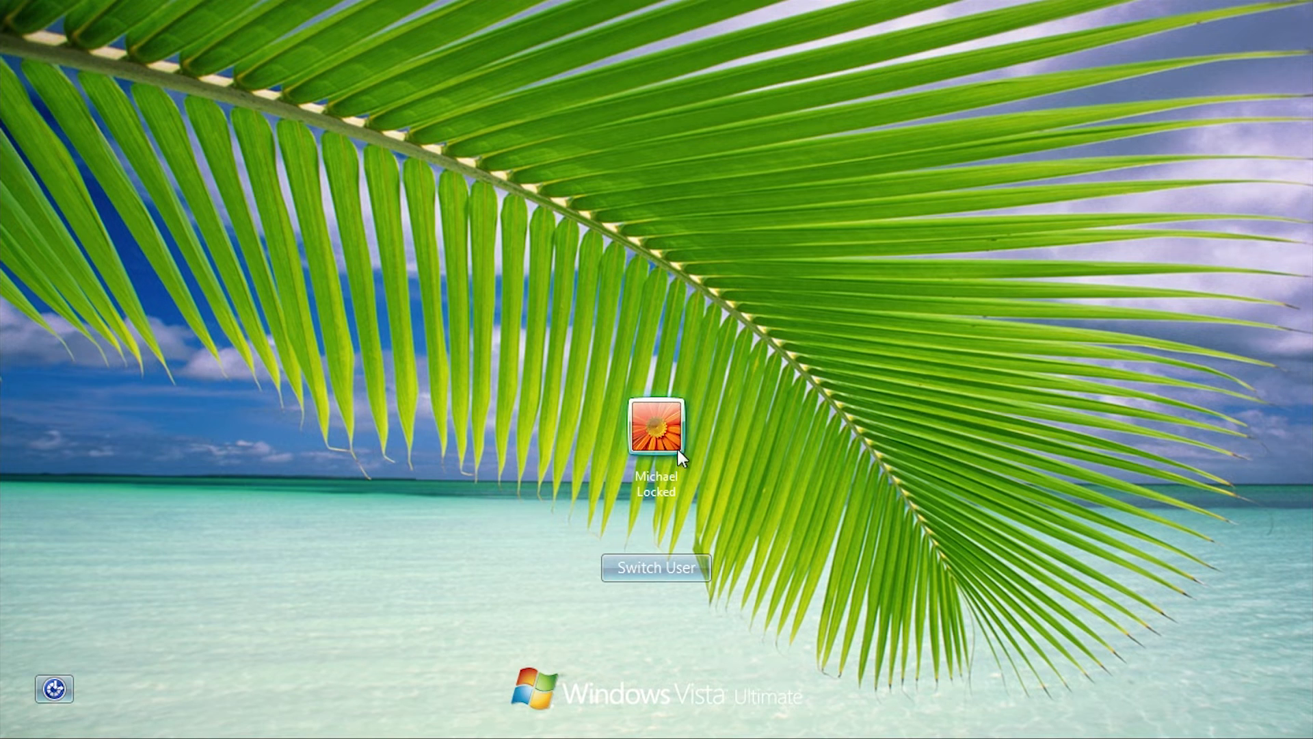
pyautogui.click(656, 429)
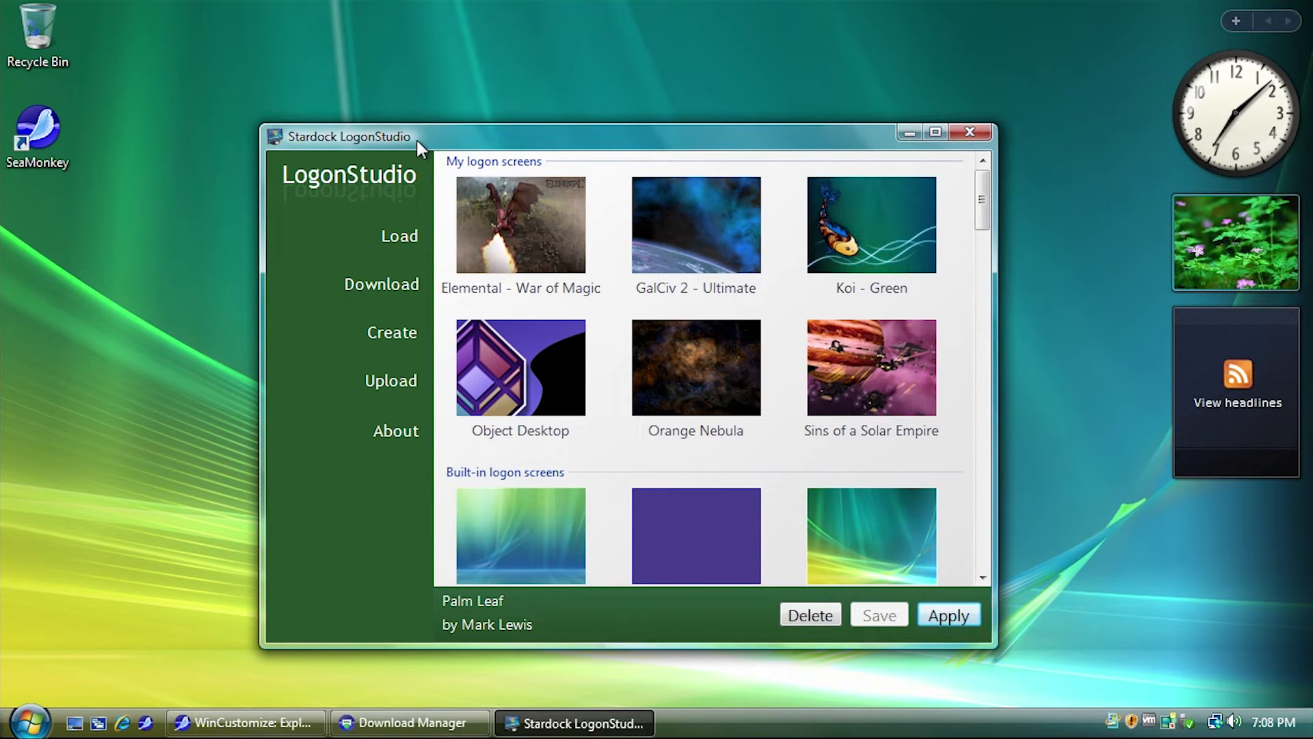
pyautogui.click(399, 235)
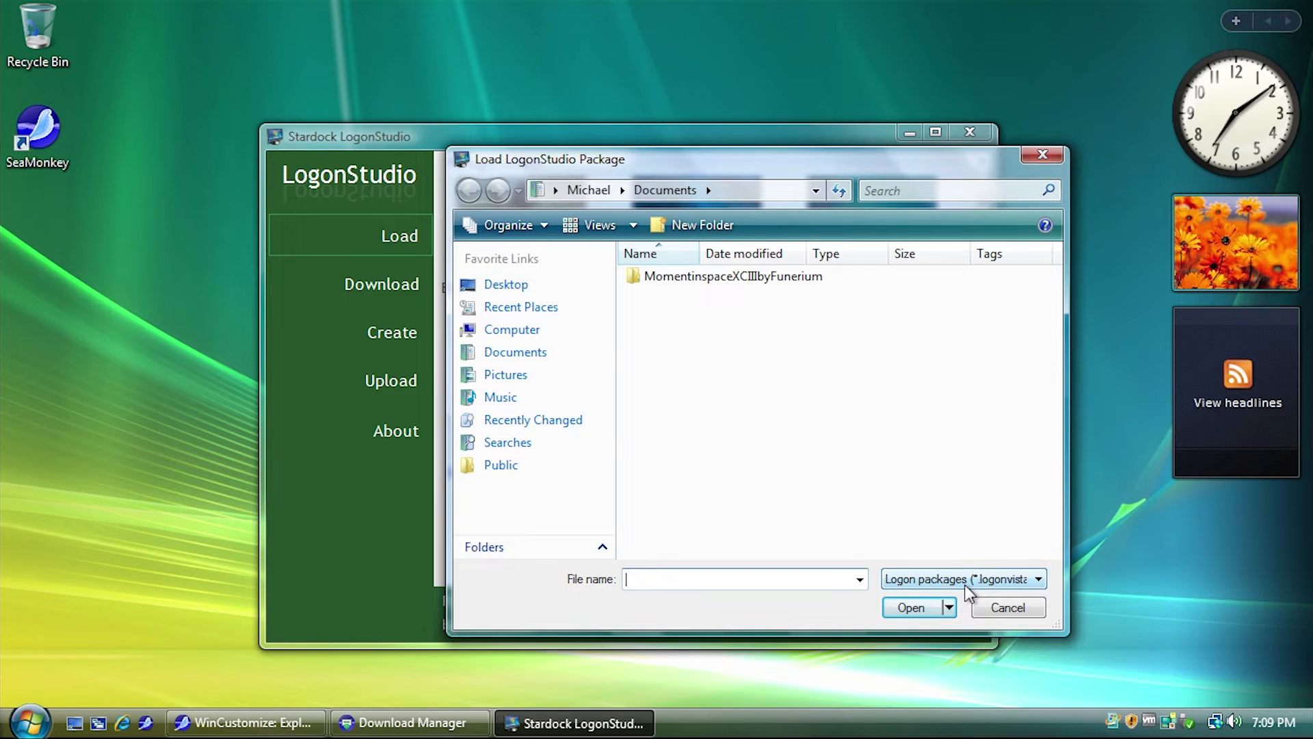
pyautogui.click(1008, 607)
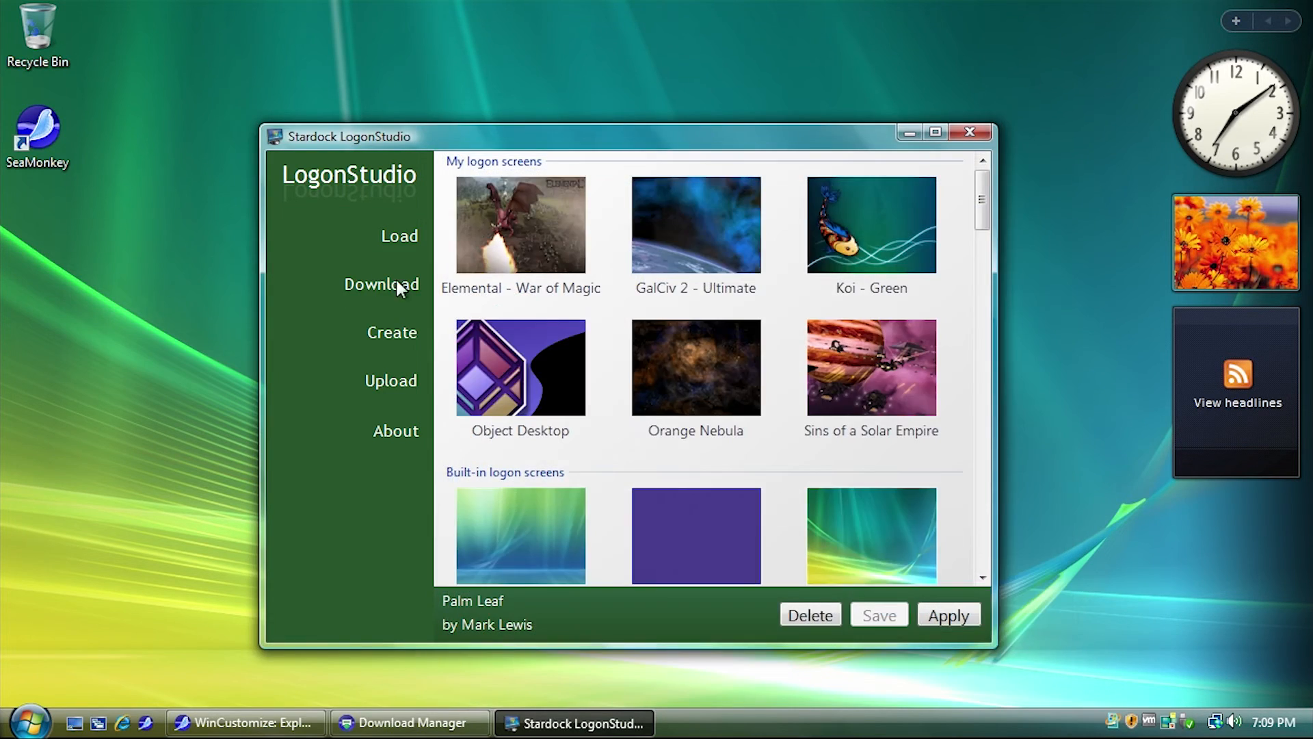
pyautogui.moveTo(373, 291)
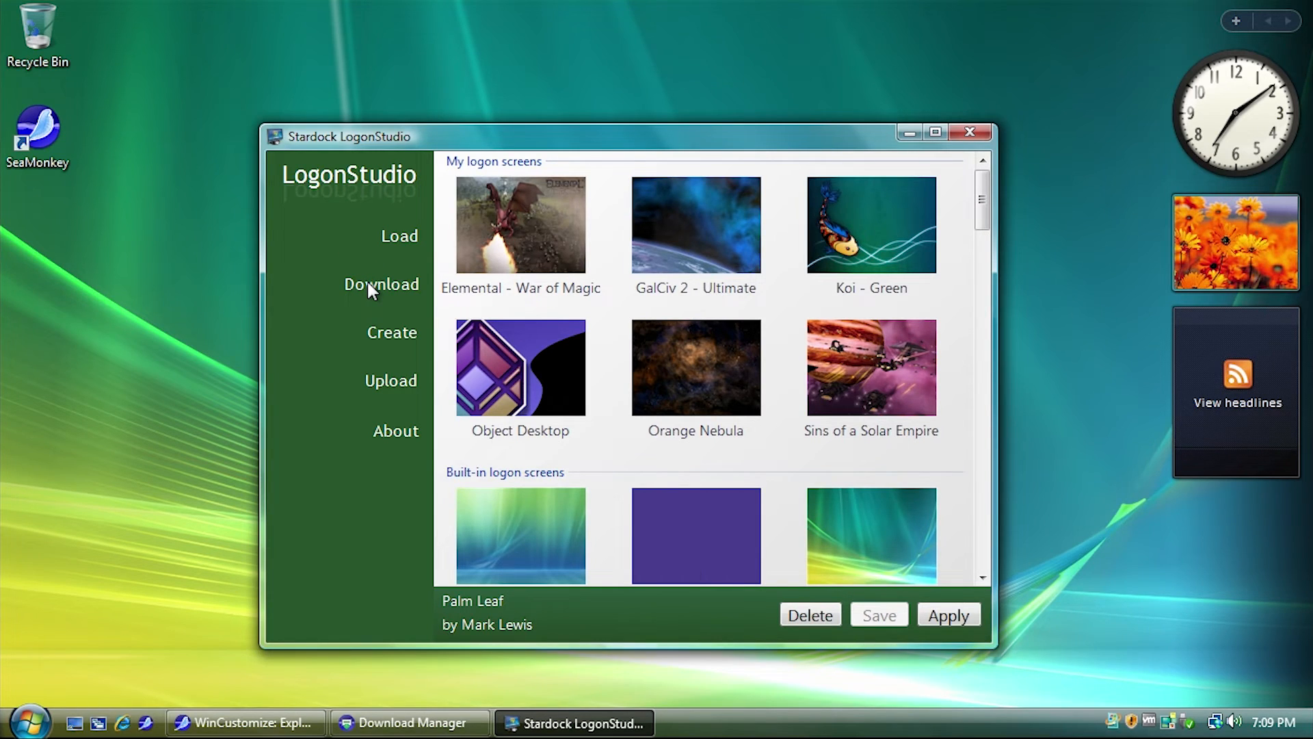
# Step: Begin a picture-based logon screen and find the pathways_v2_ picture in Documents
pyautogui.click(391, 332)
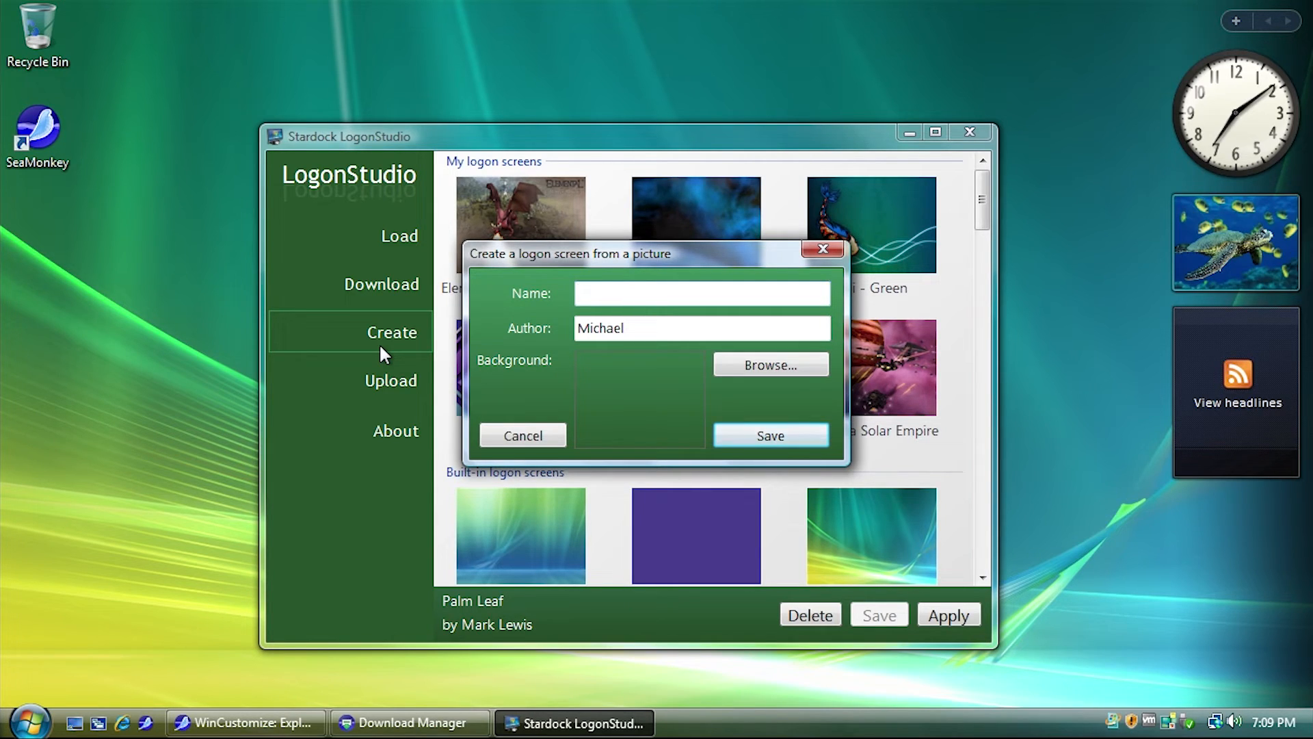
pyautogui.click(769, 365)
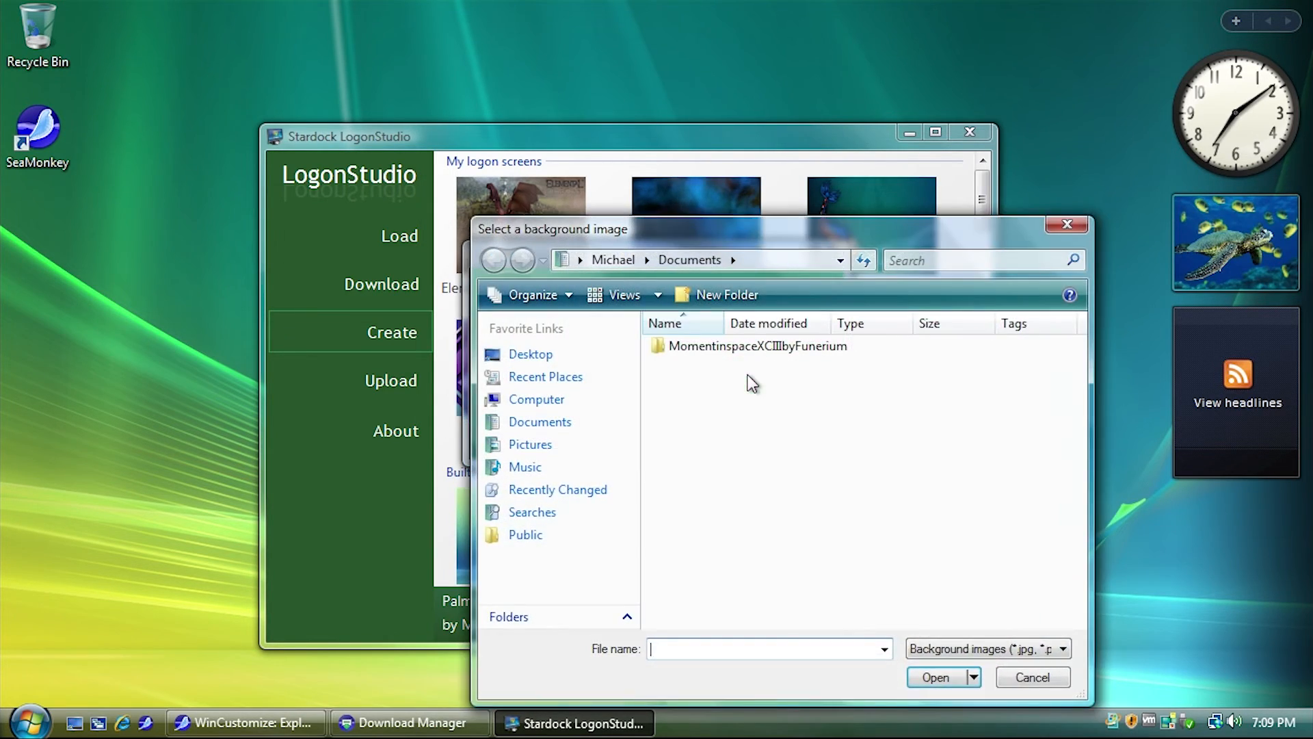
pyautogui.click(1030, 677)
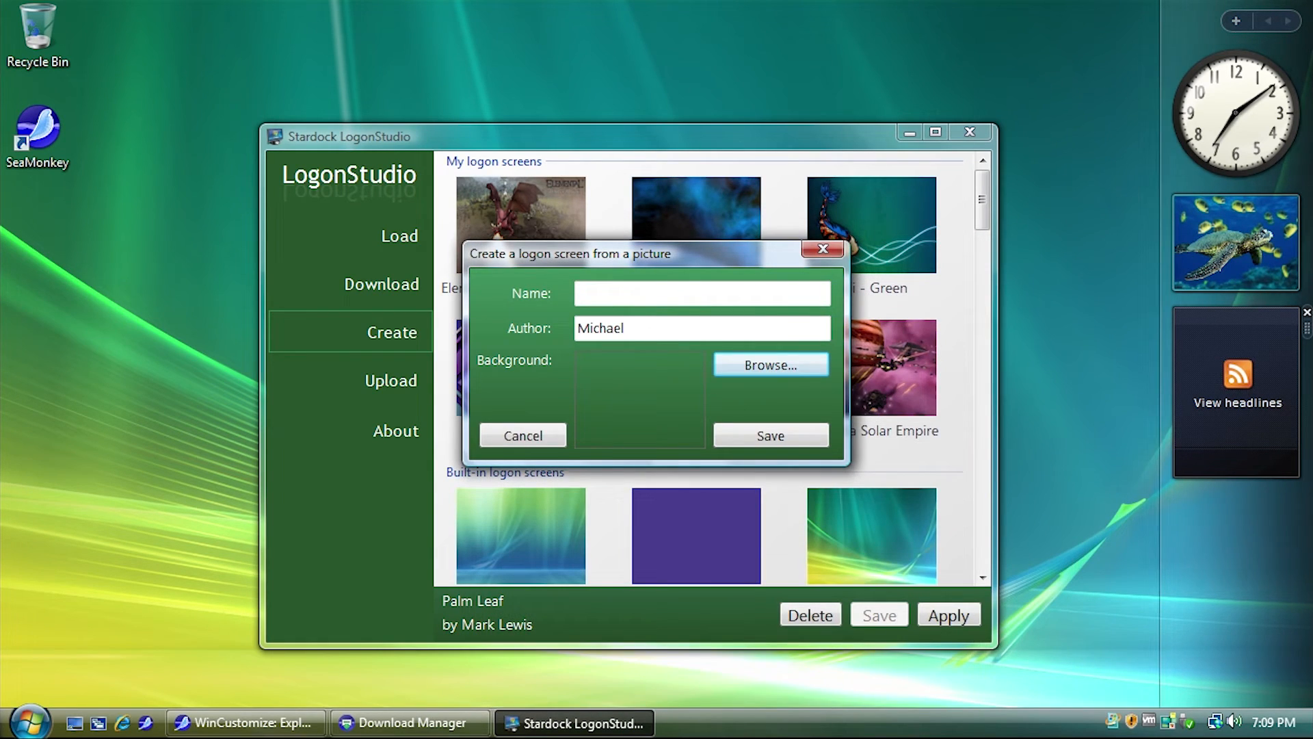
pyautogui.click(769, 364)
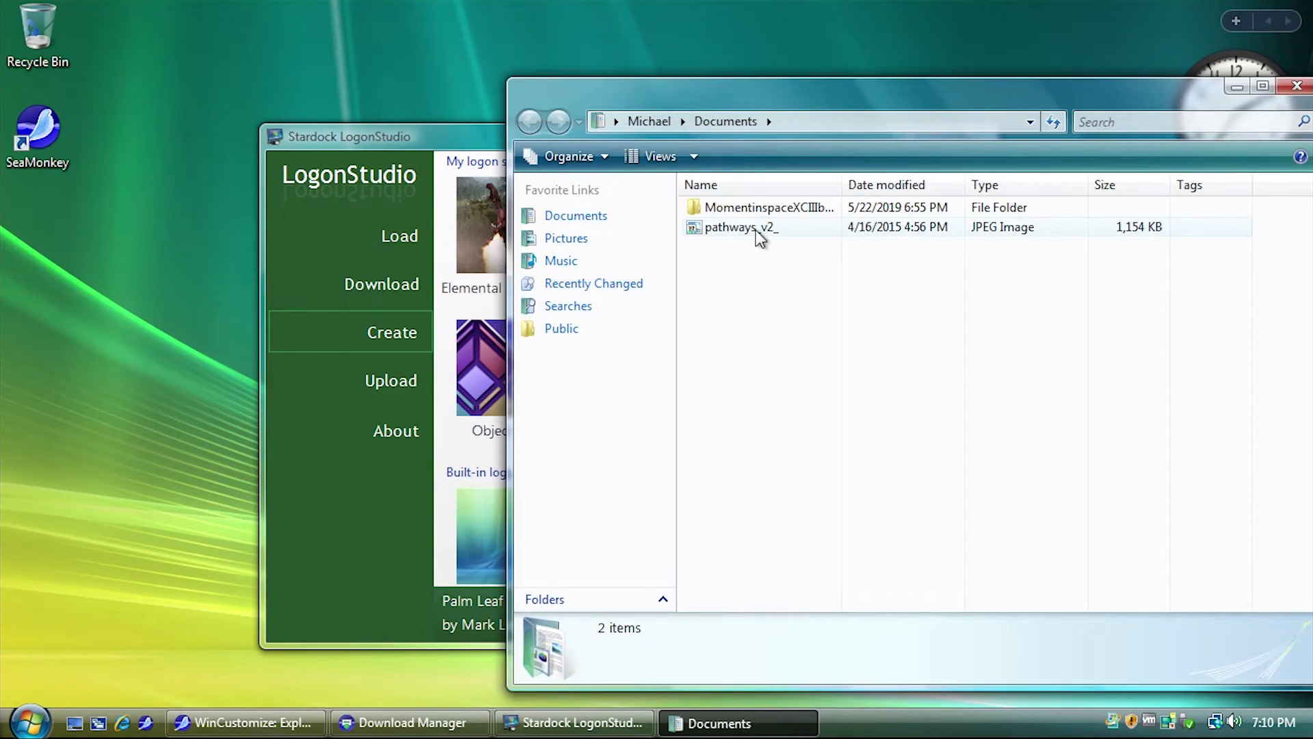
pyautogui.click(738, 227)
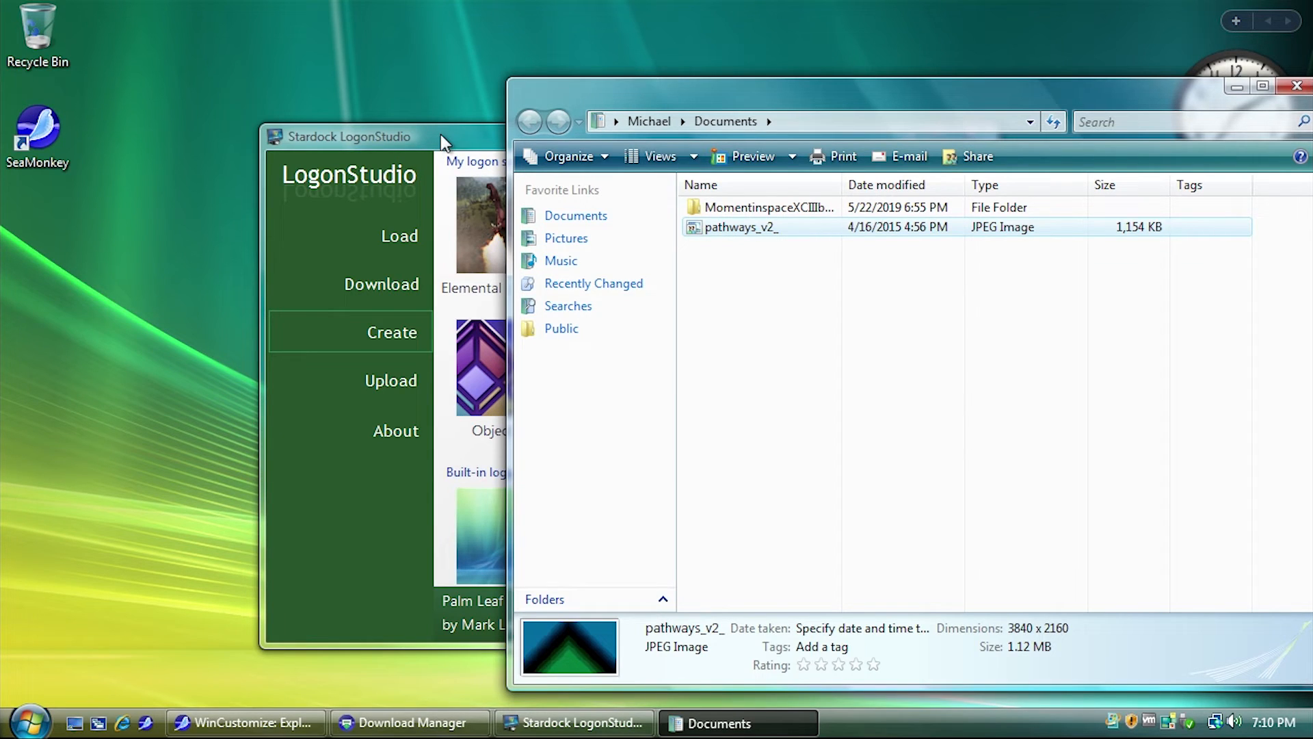
pyautogui.click(348, 137)
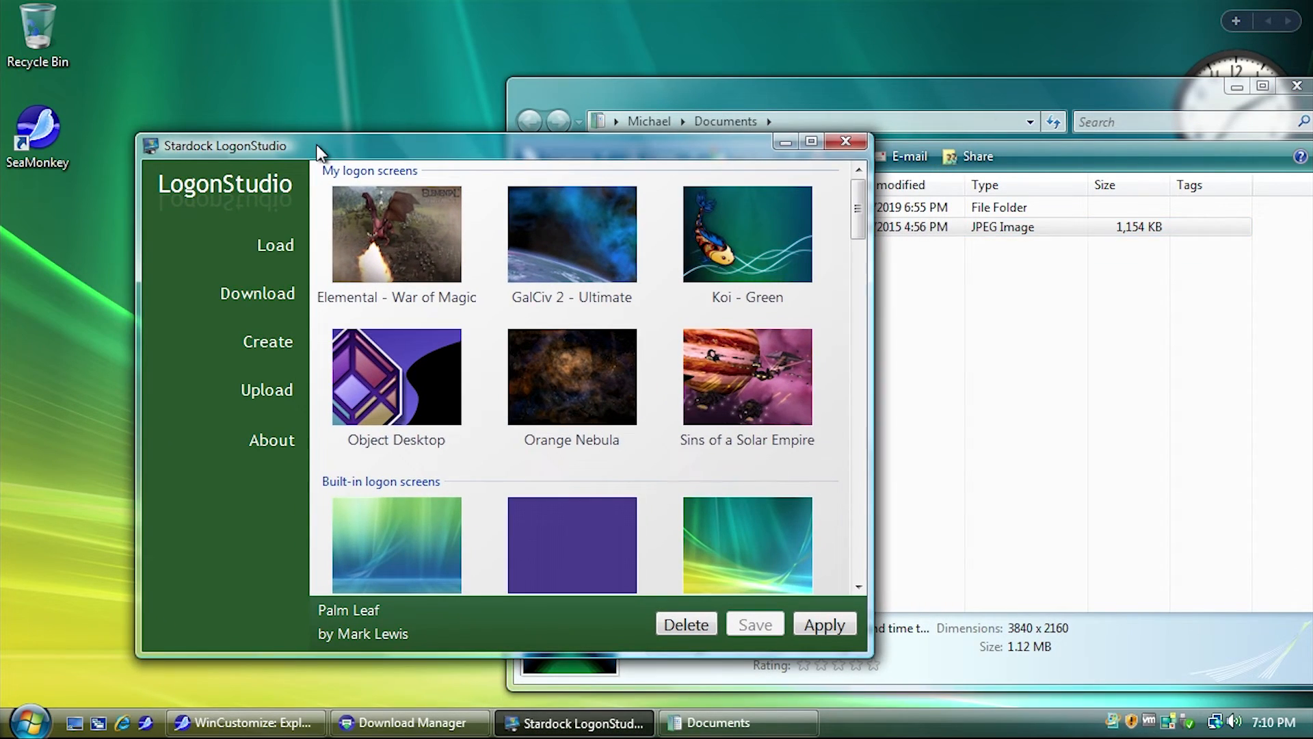
# Step: Build the pathways_v2_ logon screen from that picture, save it and apply it
pyautogui.click(268, 342)
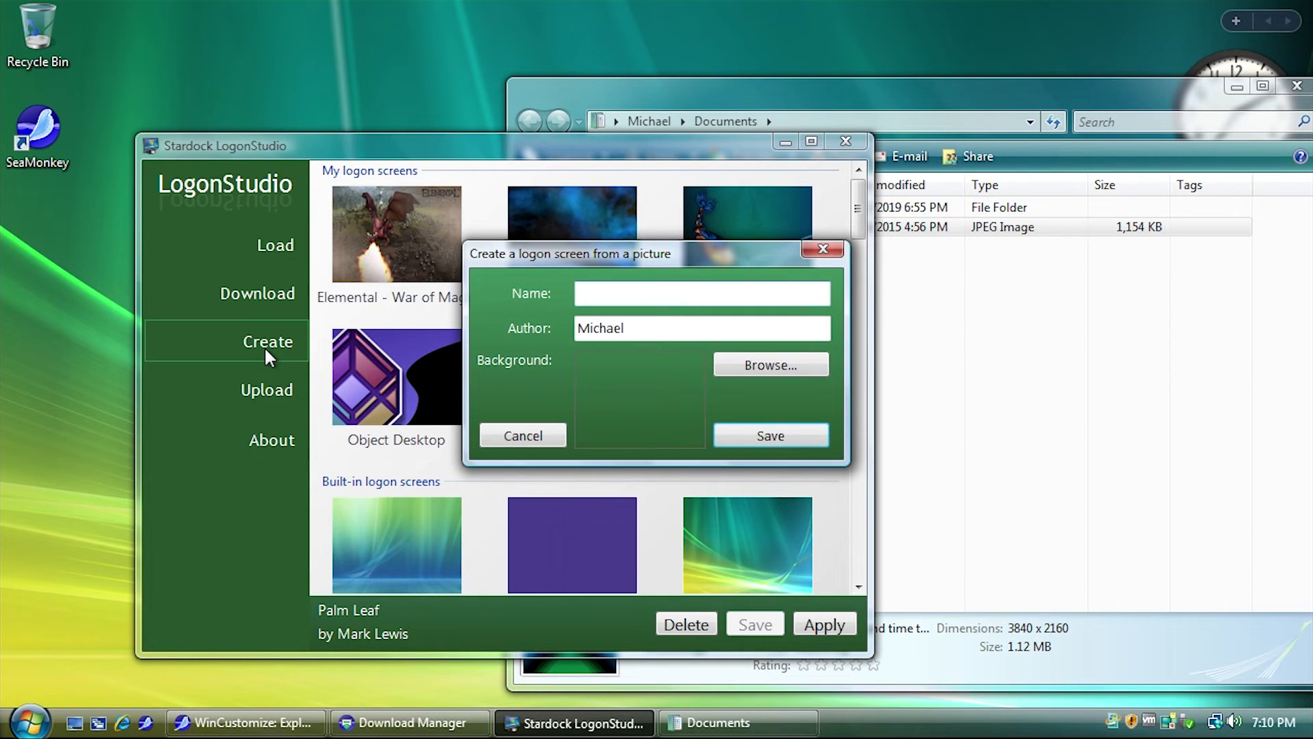
pyautogui.click(768, 364)
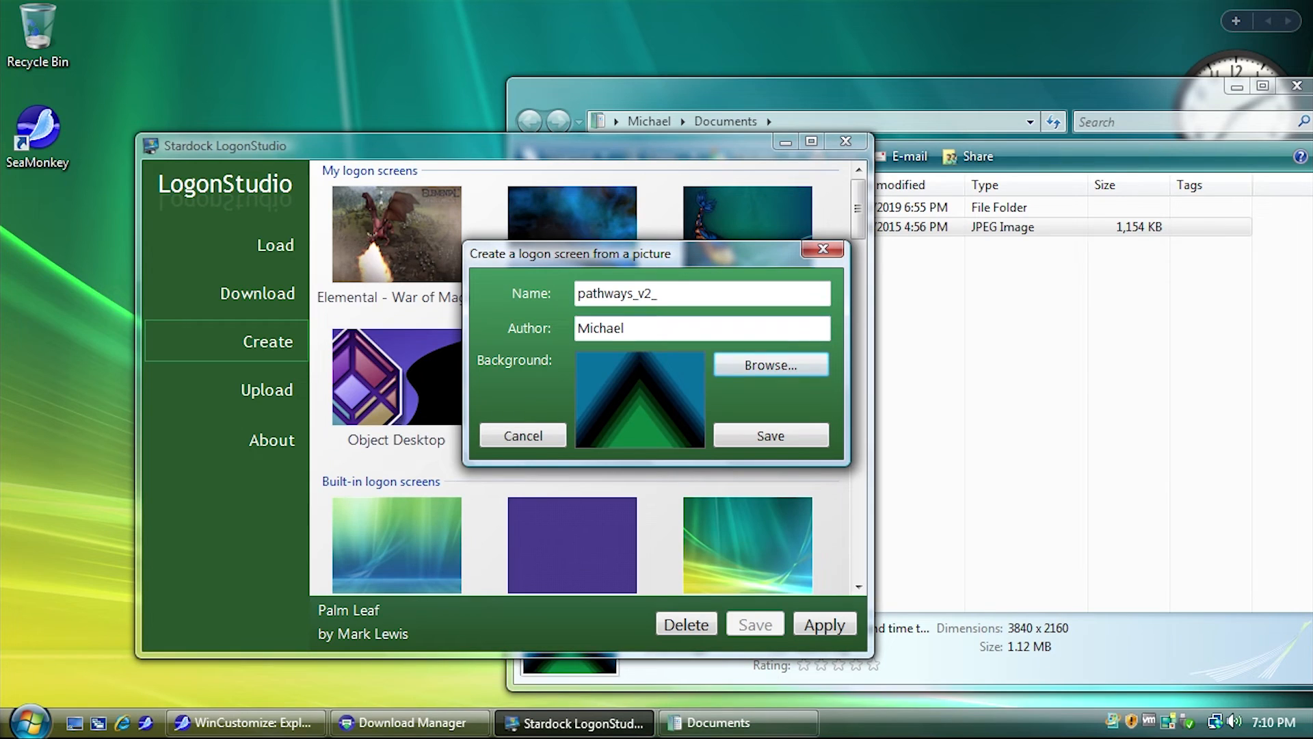
pyautogui.click(768, 435)
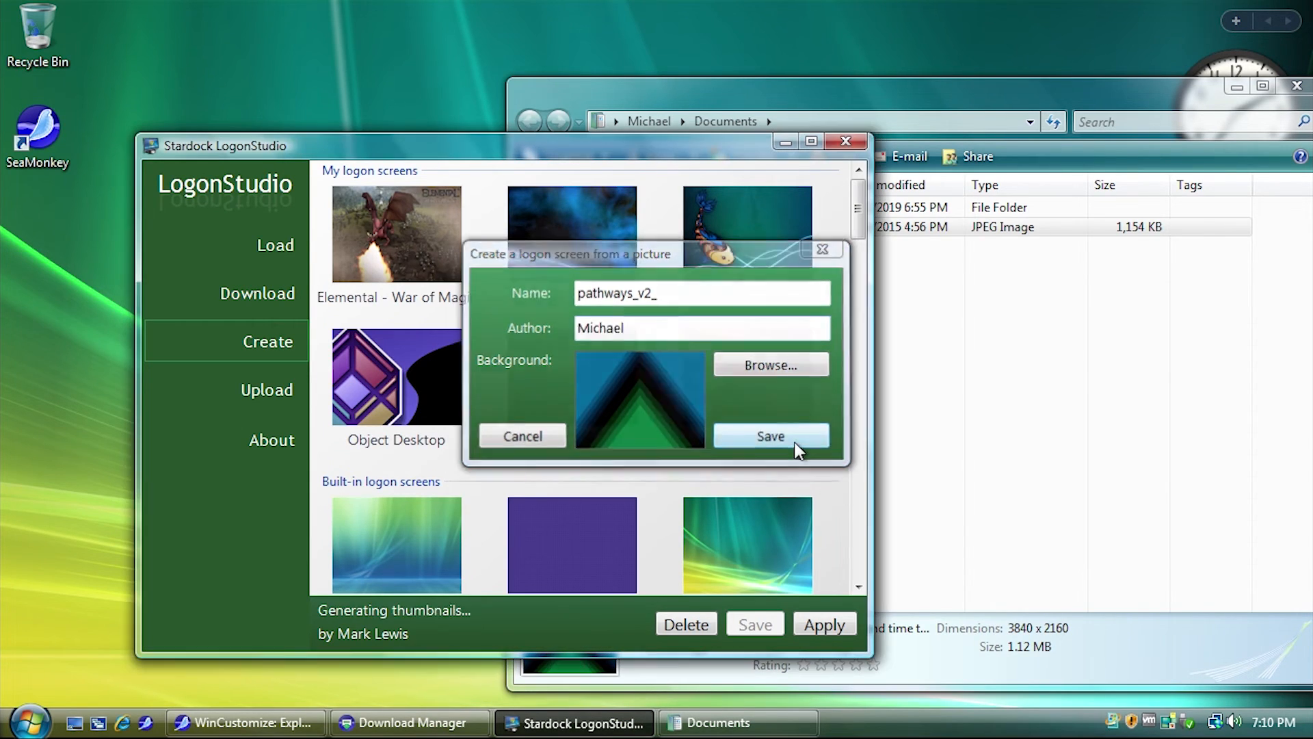
pyautogui.click(769, 436)
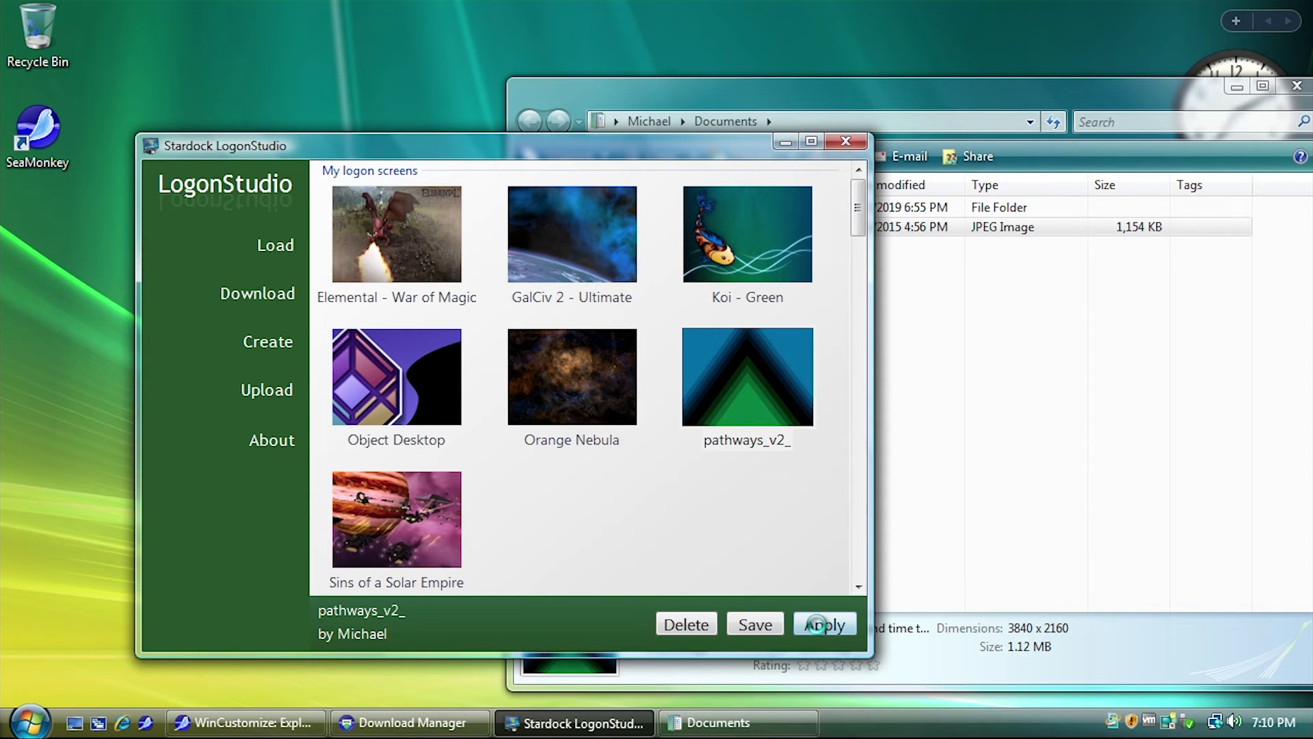
# Step: View the WinCustomize Log On page in SeaMonkey, then return to LogonStudio
pyautogui.click(824, 624)
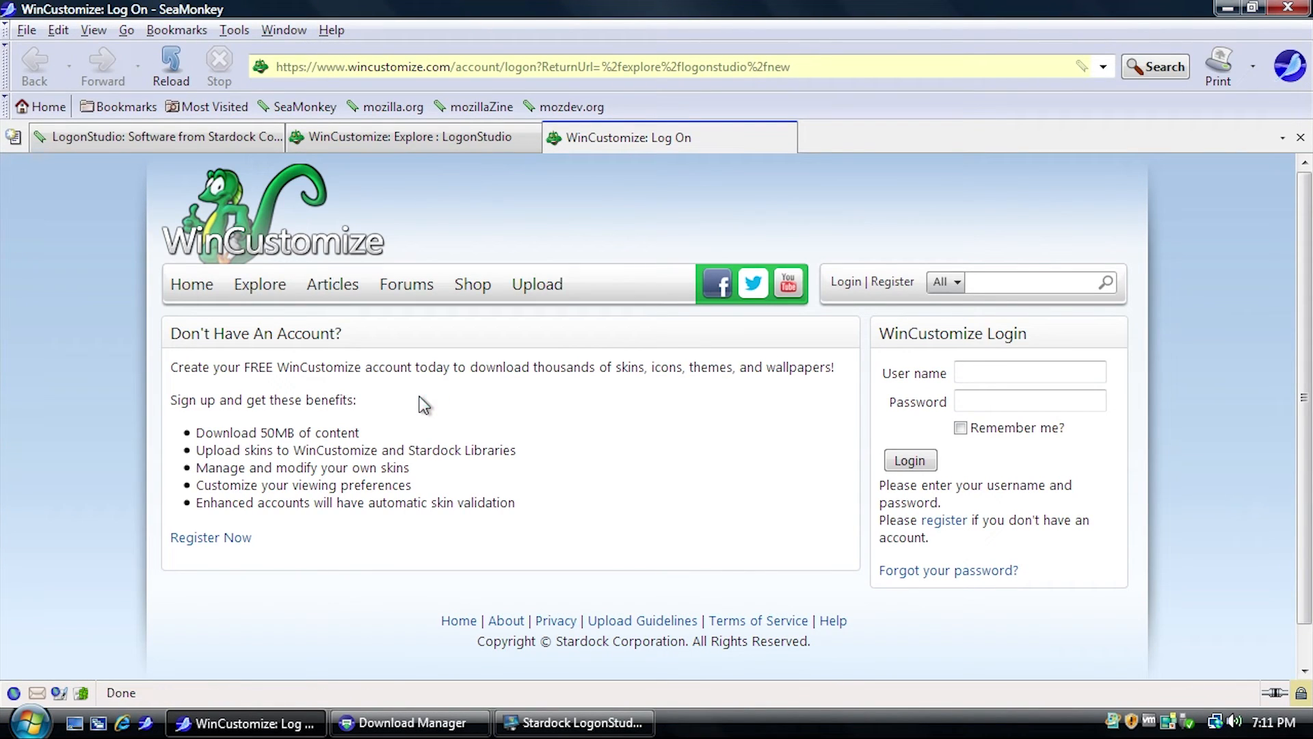
pyautogui.moveTo(465, 399)
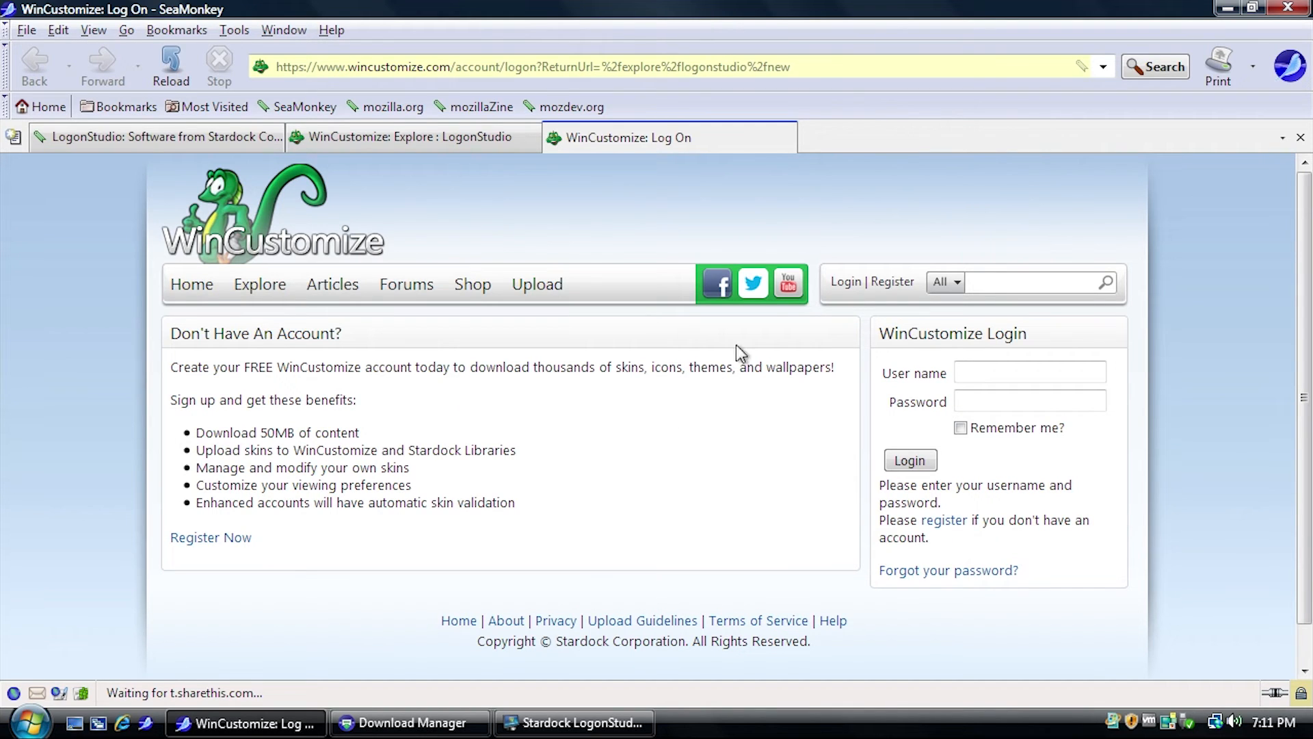
pyautogui.click(573, 723)
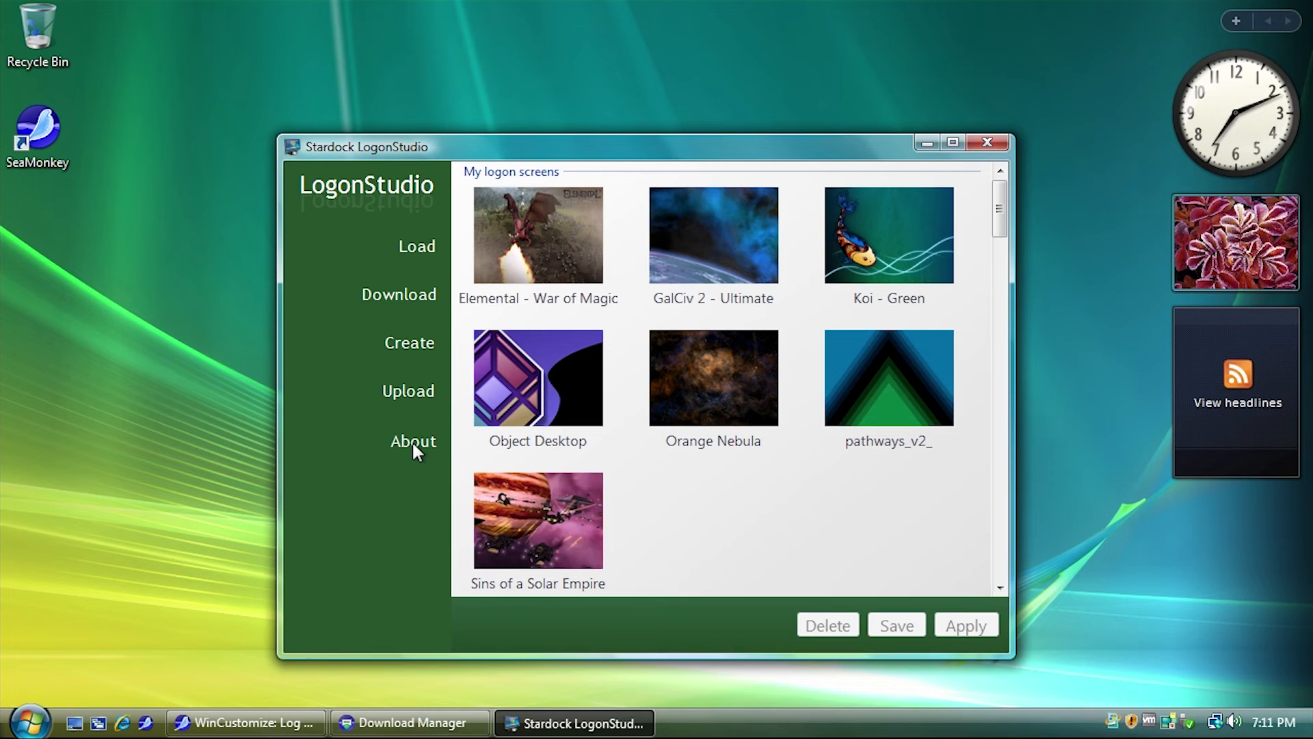
# Step: Confirm LogonStudio version 1.7.0 in About, then close the program
pyautogui.click(413, 441)
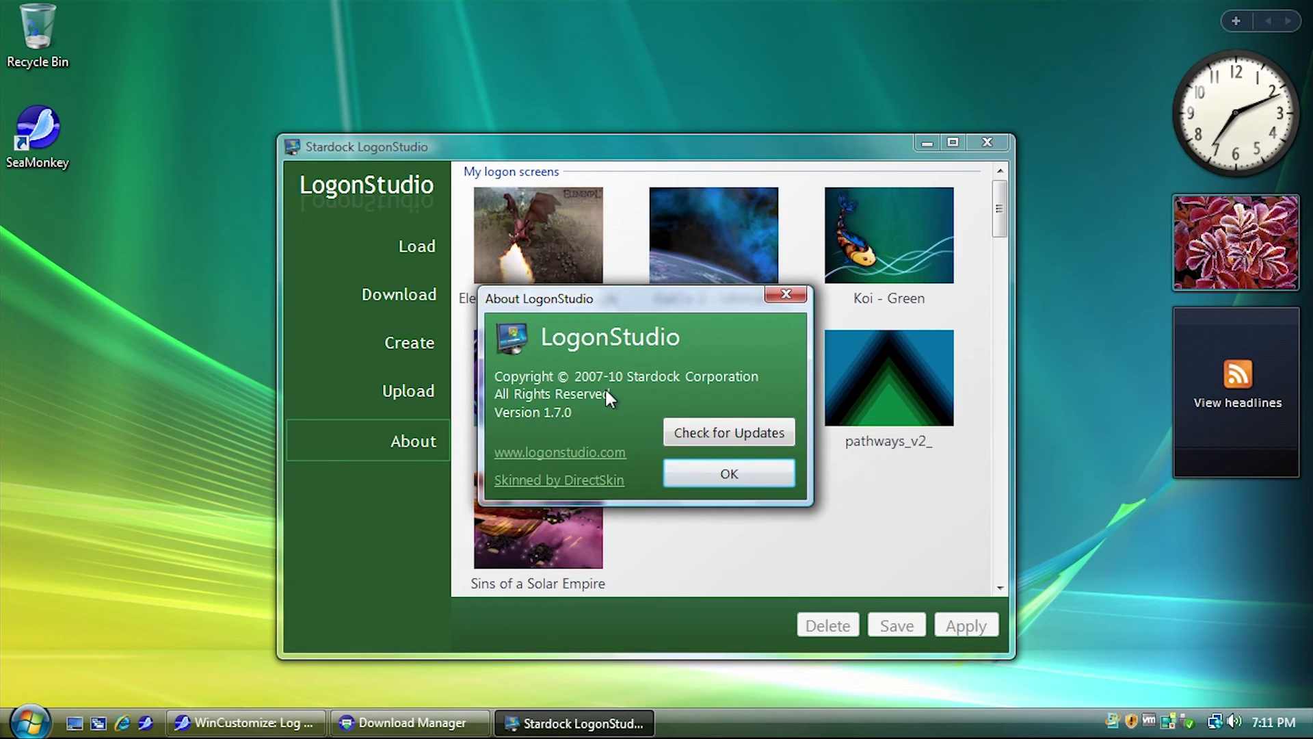
pyautogui.moveTo(609, 395)
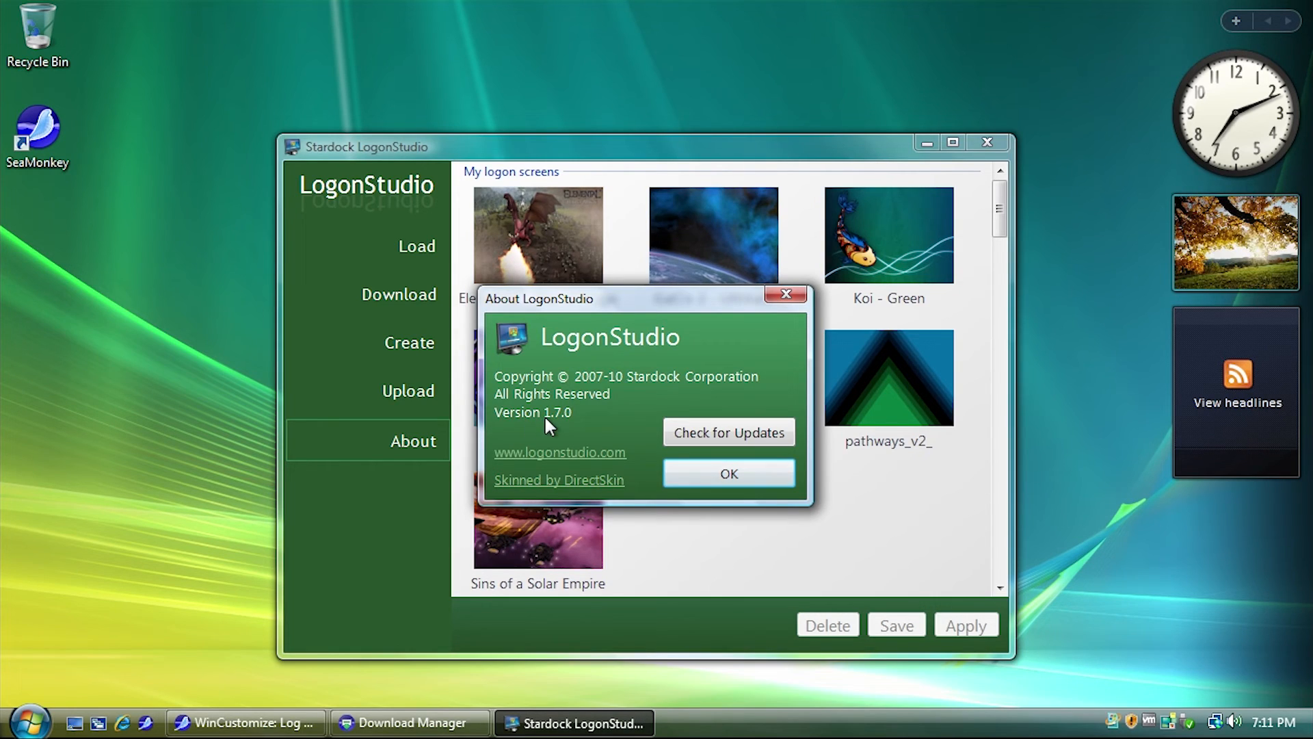
pyautogui.click(728, 474)
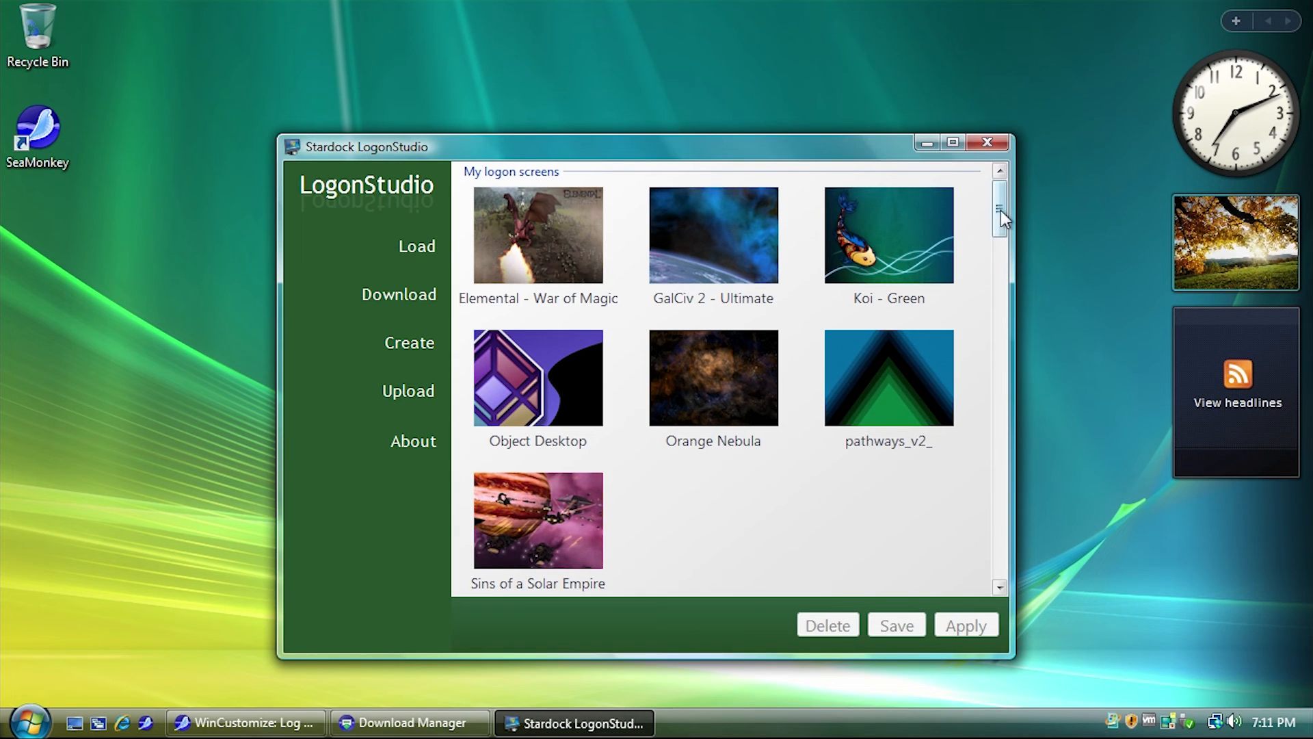
pyautogui.click(988, 142)
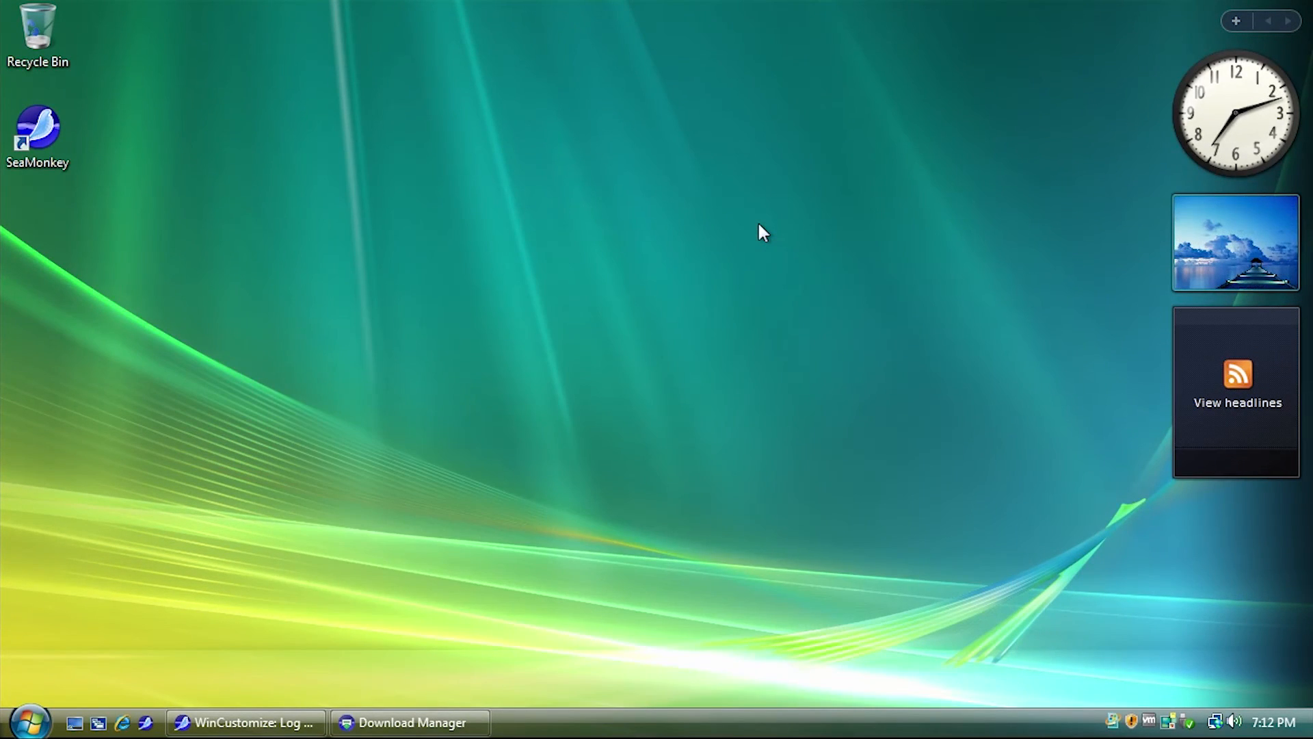